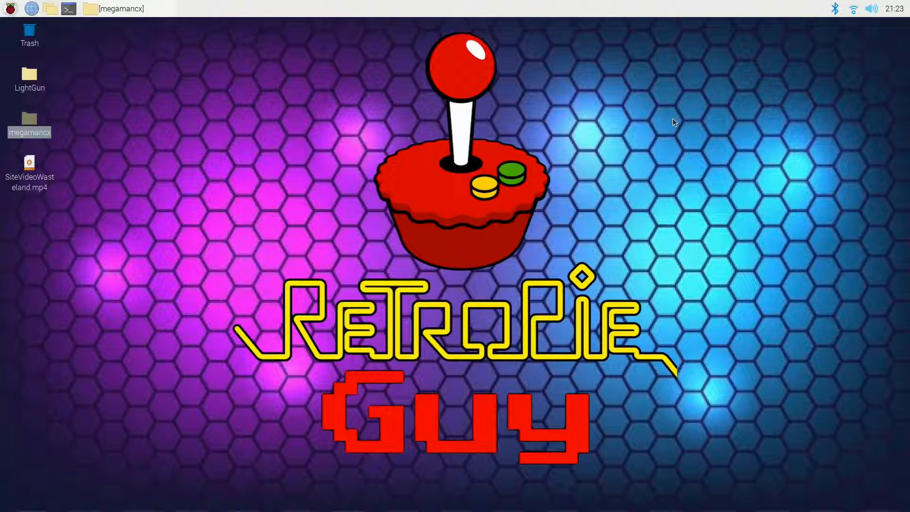
mouse_move(659, 118)
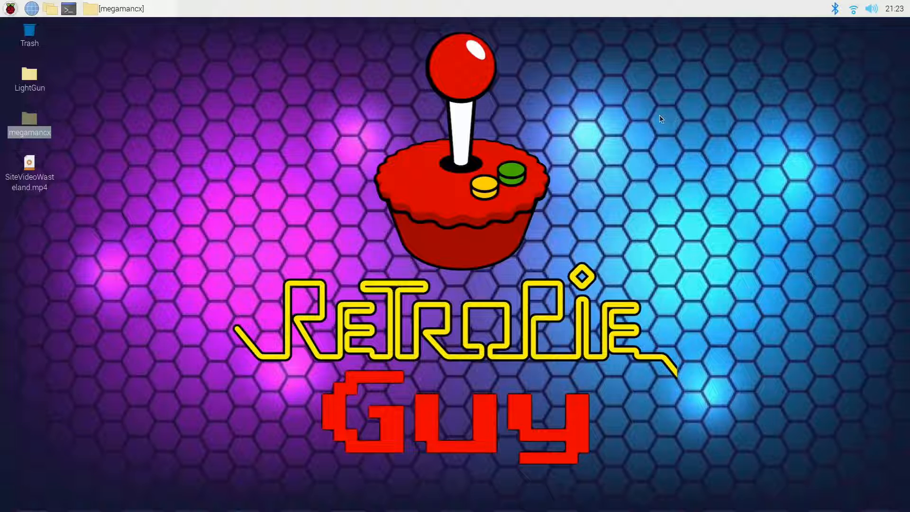
mouse_move(615, 195)
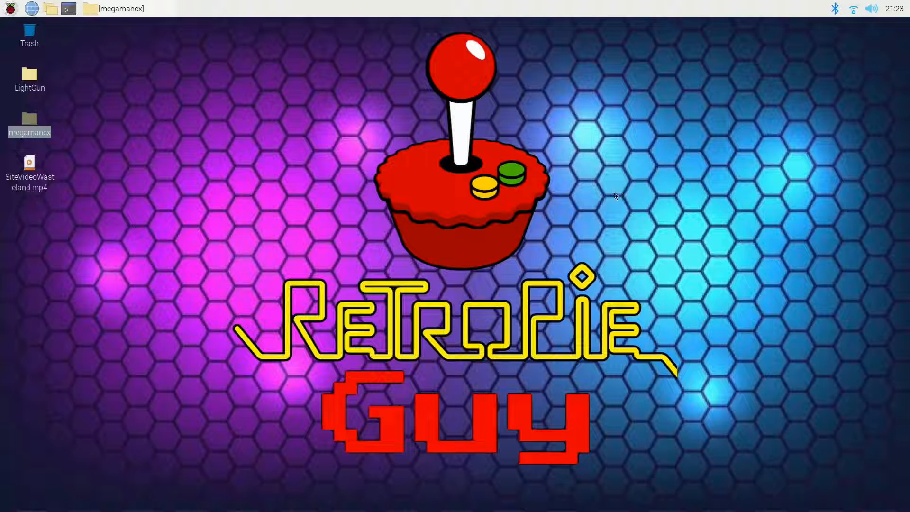
mouse_move(75, 128)
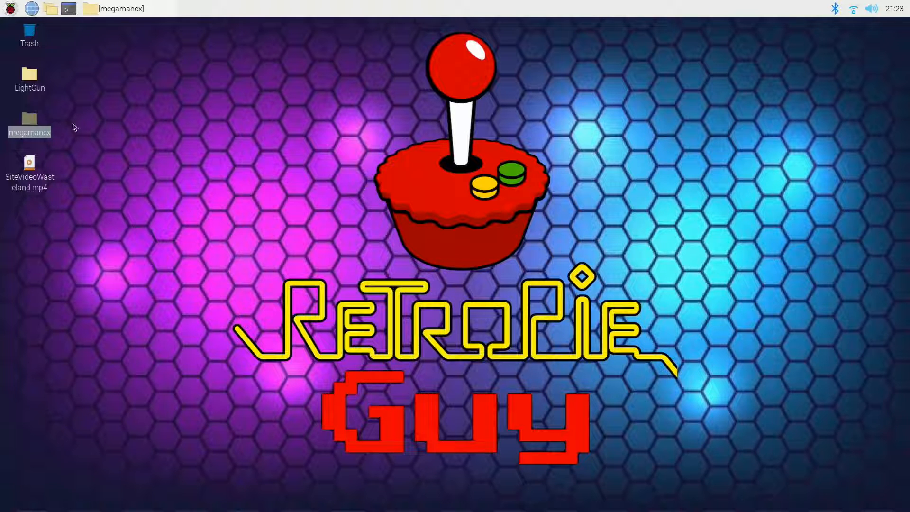
mouse_move(34, 139)
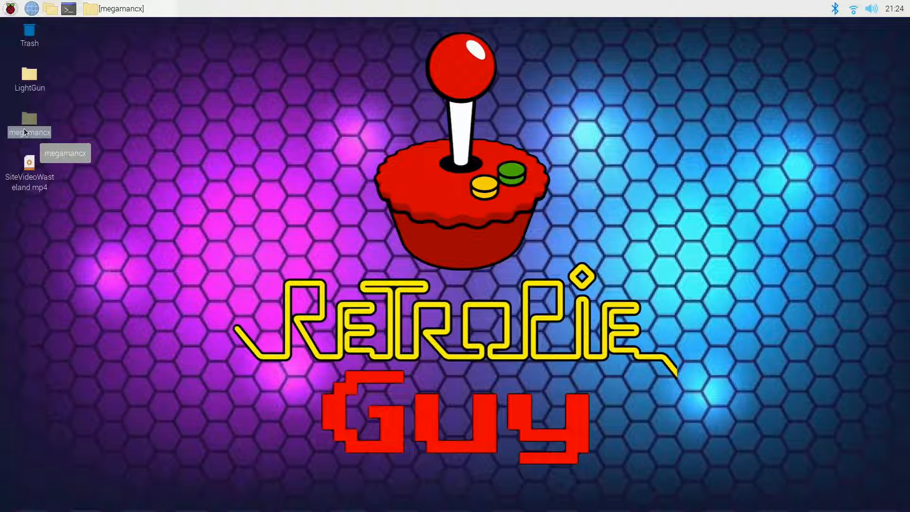
Open and close the megamancx folder, then cancel the leftover Removable medium prompt
double_click(29, 120)
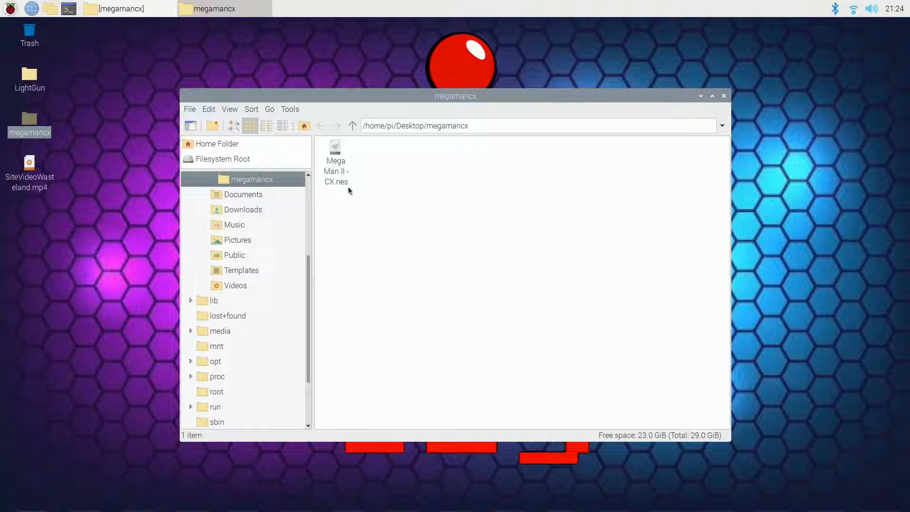
mouse_move(334, 195)
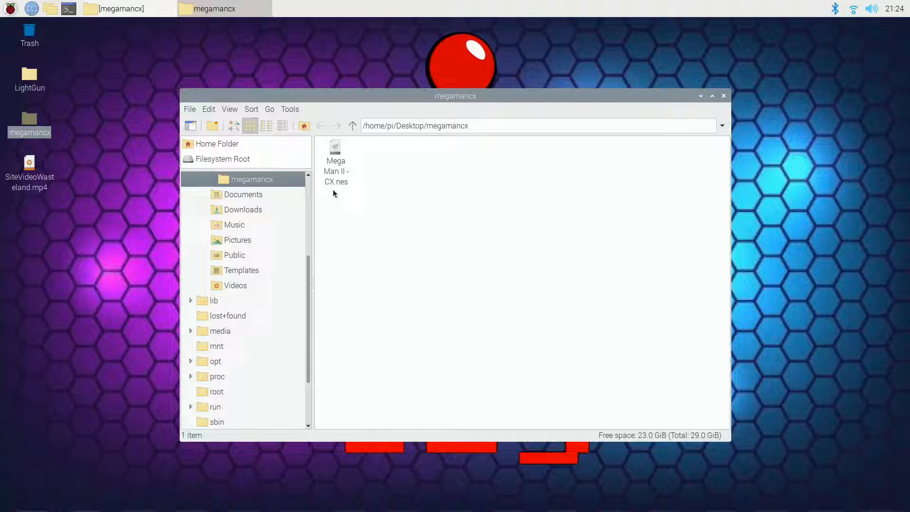
mouse_move(323, 189)
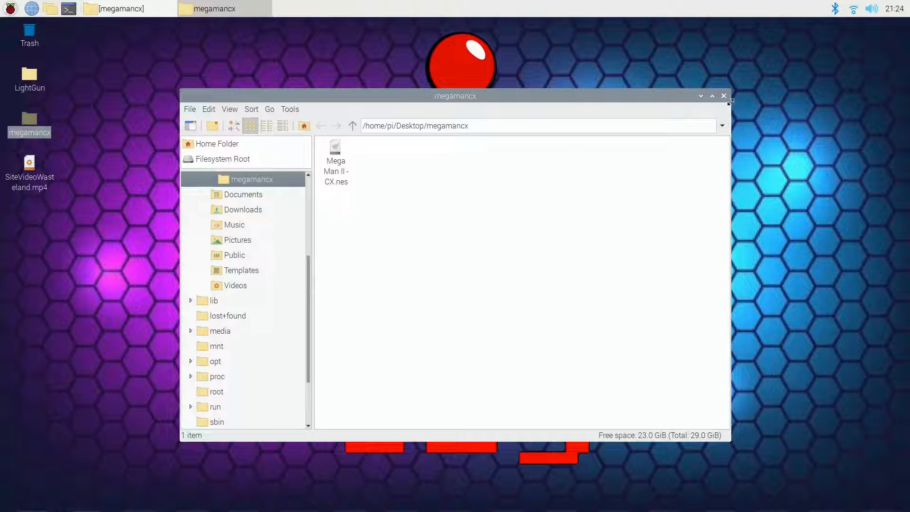
click(723, 96)
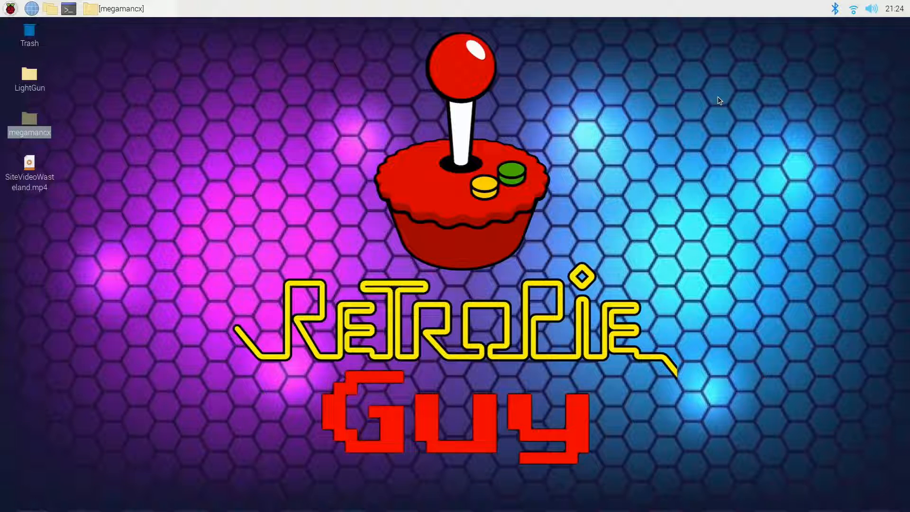
mouse_move(638, 62)
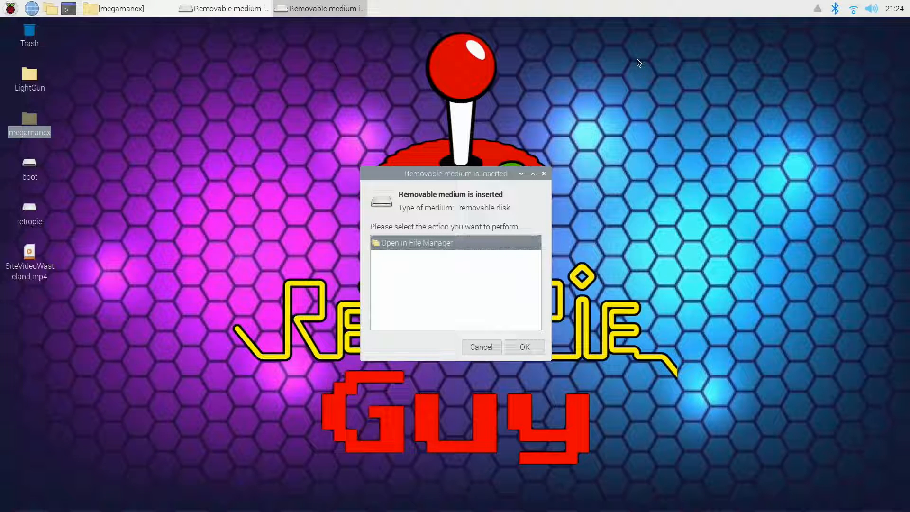
mouse_move(468, 251)
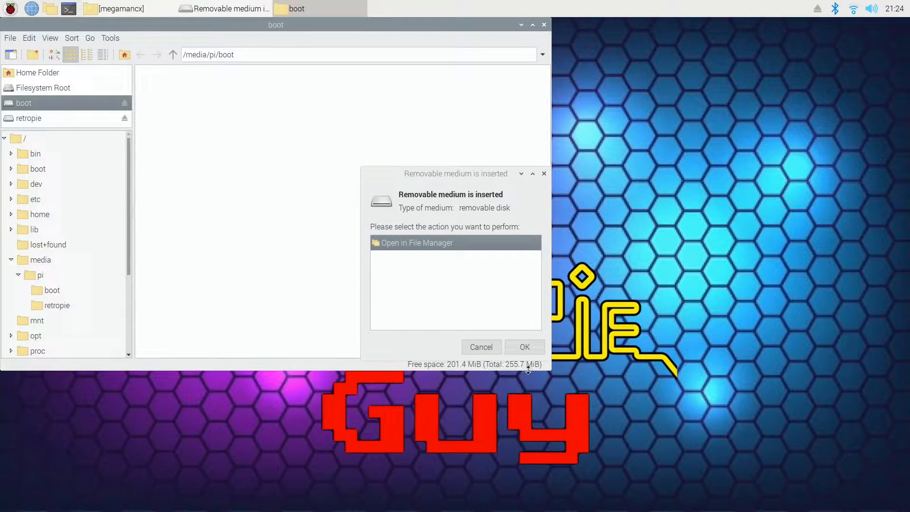
click(524, 346)
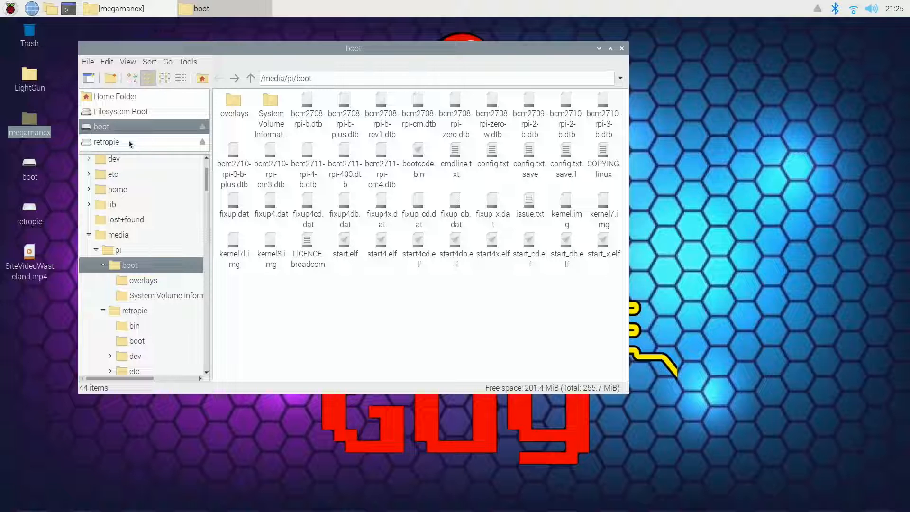
Browse the retropie partition through home, pi and RetroPie into the roms folder
click(106, 141)
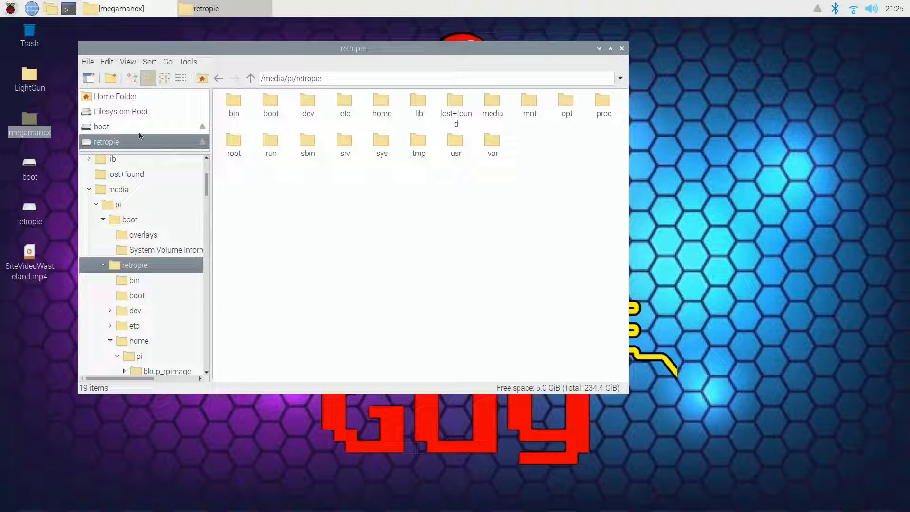
mouse_move(131, 147)
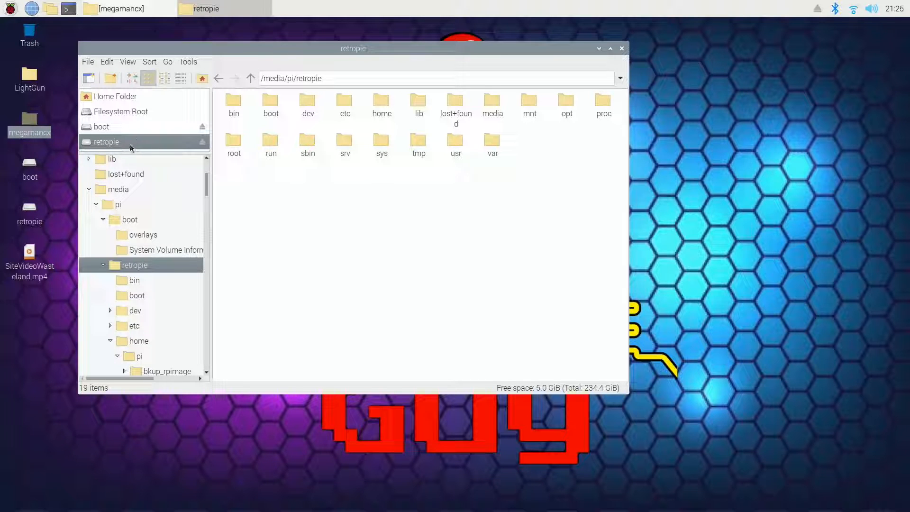
mouse_move(381, 103)
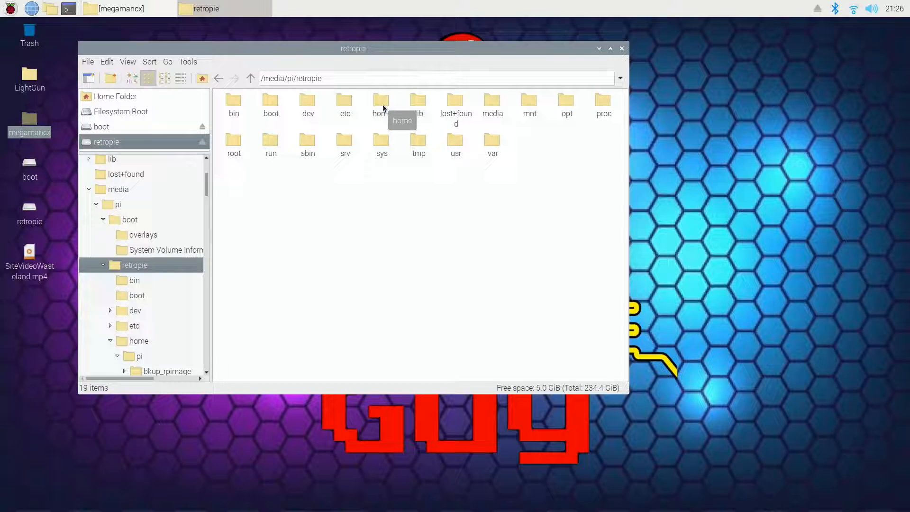
mouse_move(380, 105)
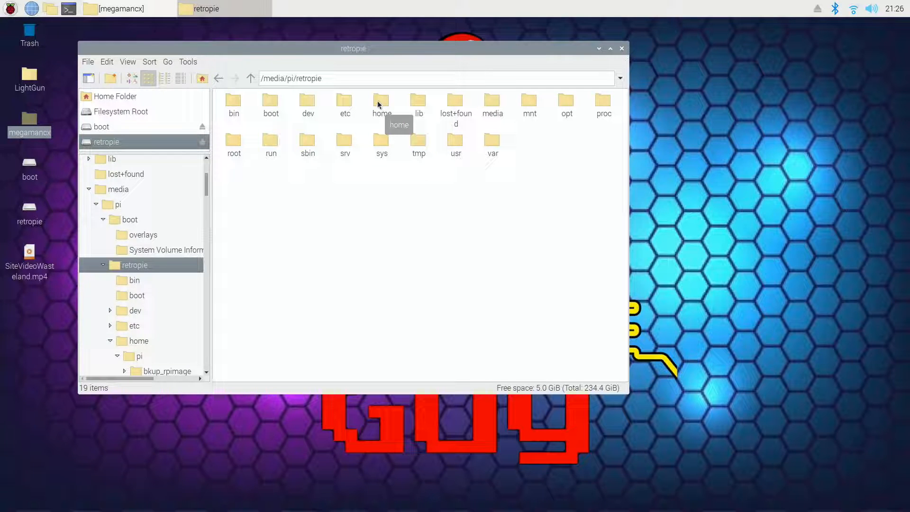
double_click(381, 98)
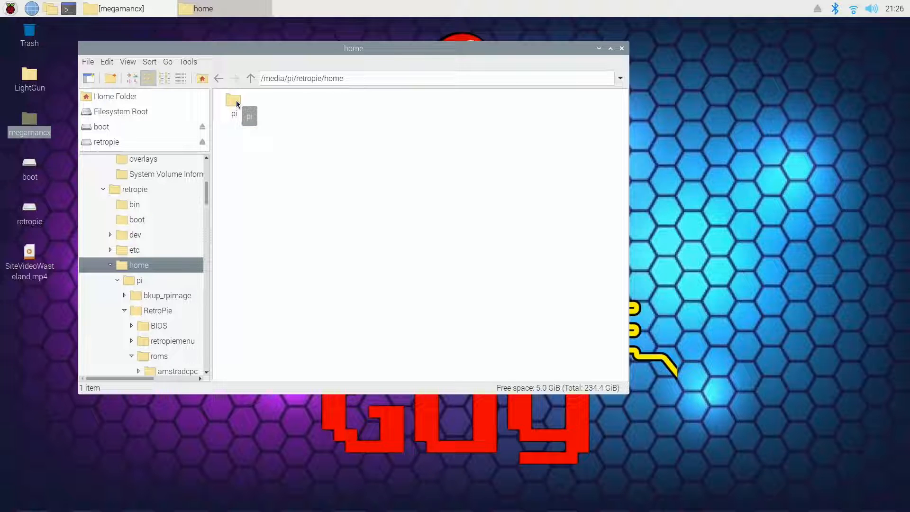
double_click(234, 104)
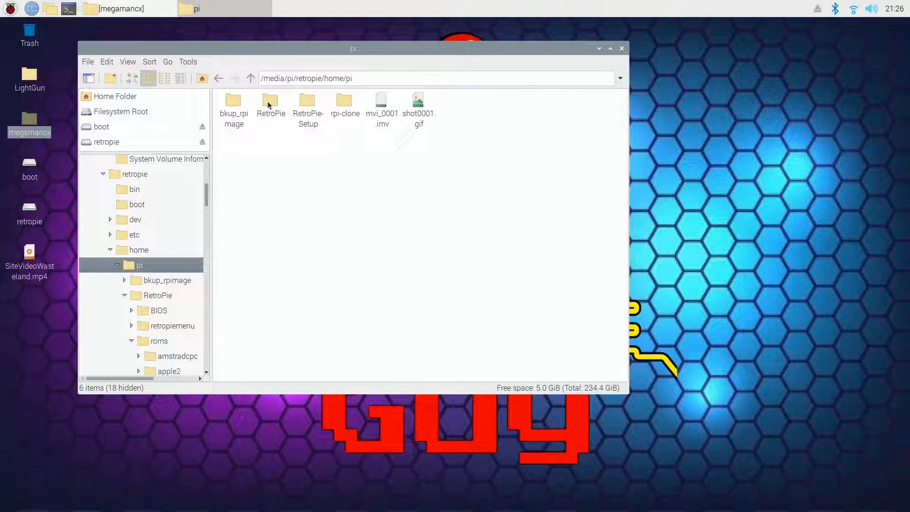
mouse_move(270, 104)
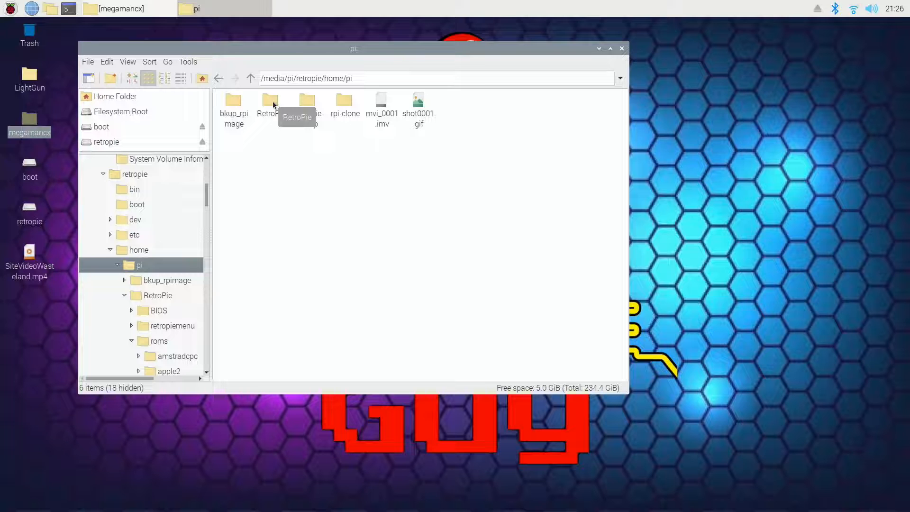
double_click(270, 98)
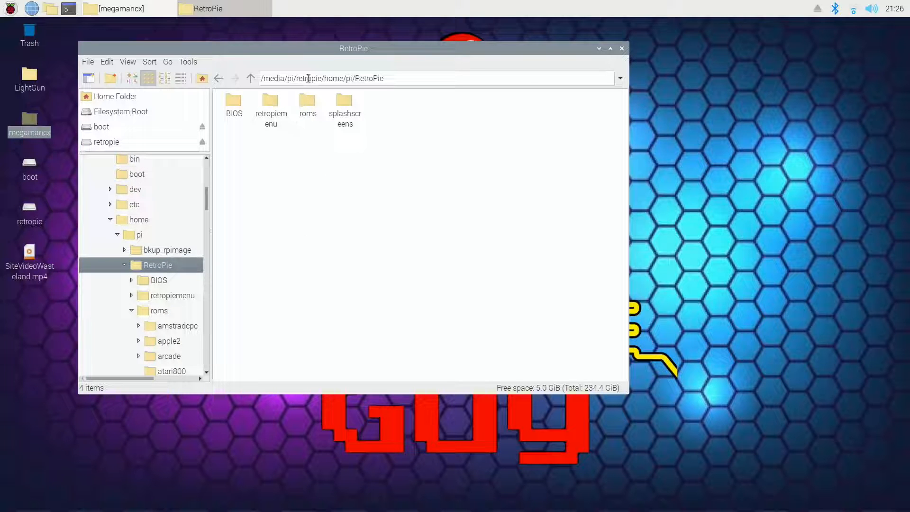
click(307, 108)
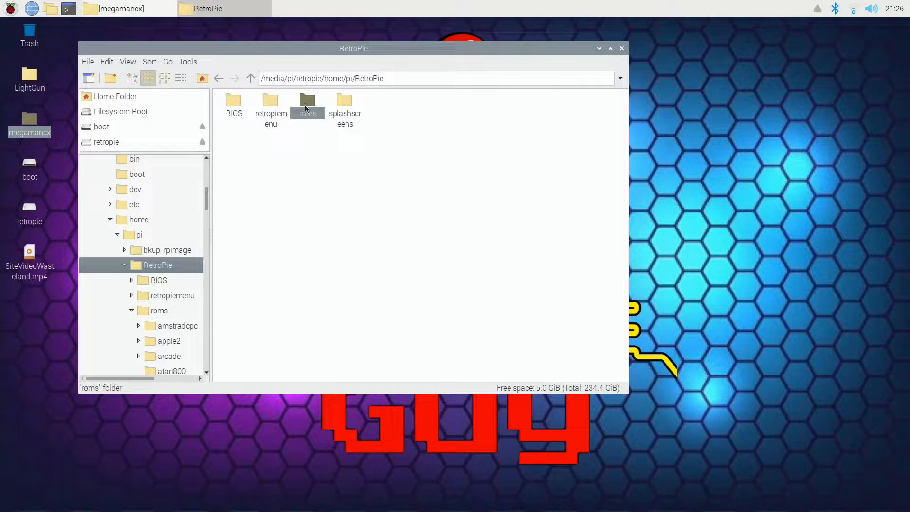
double_click(307, 104)
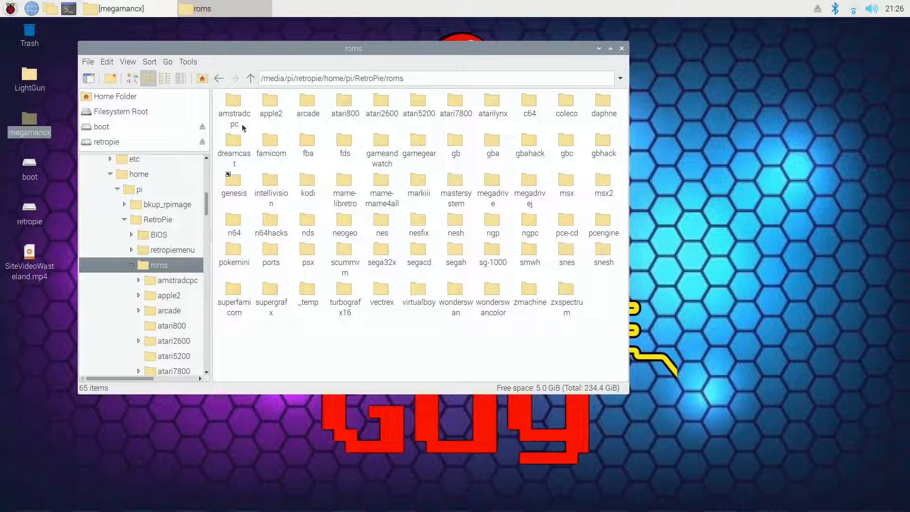
mouse_move(271, 145)
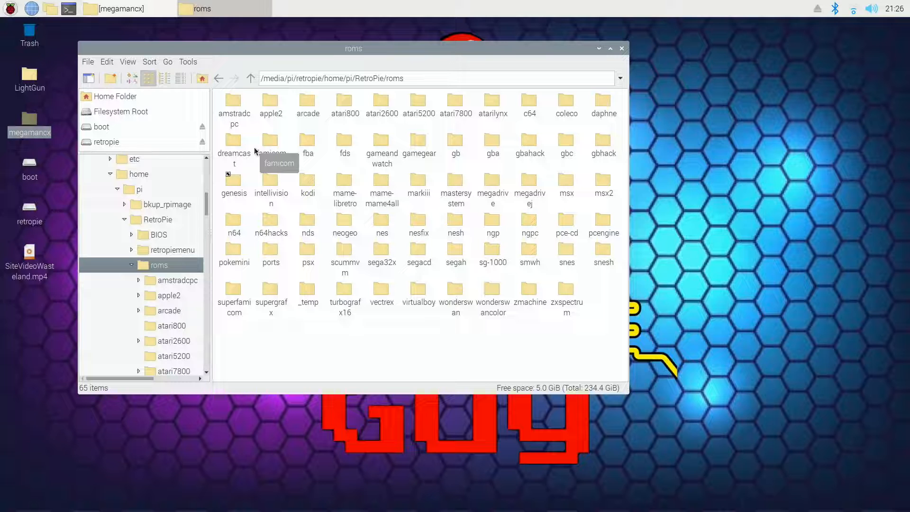
mouse_move(282, 150)
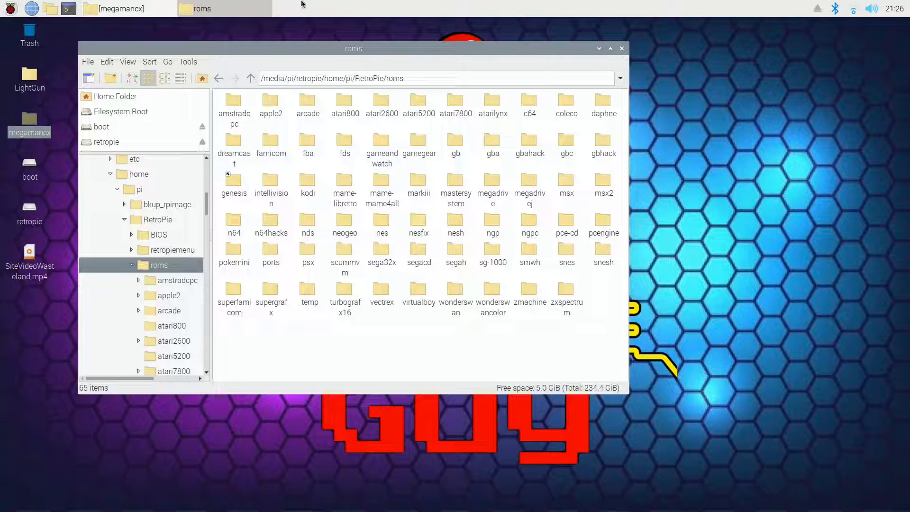
mouse_move(331, 146)
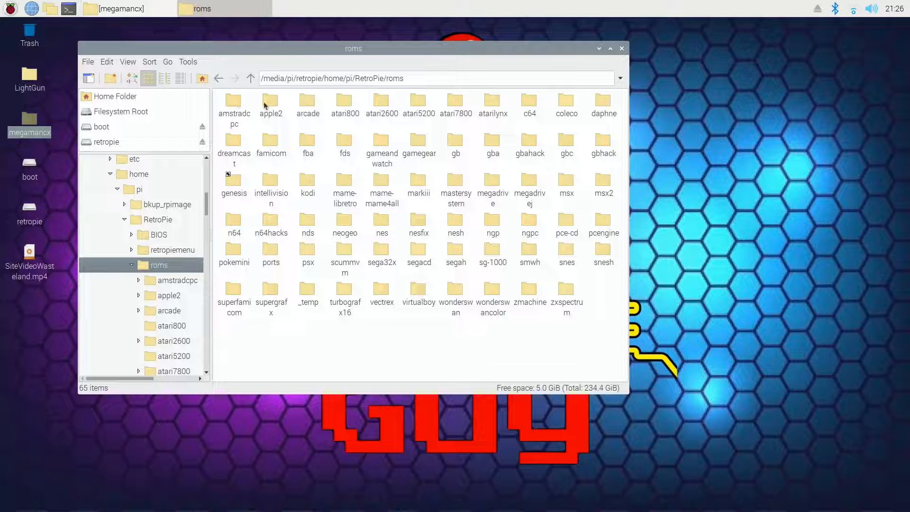
mouse_move(452, 167)
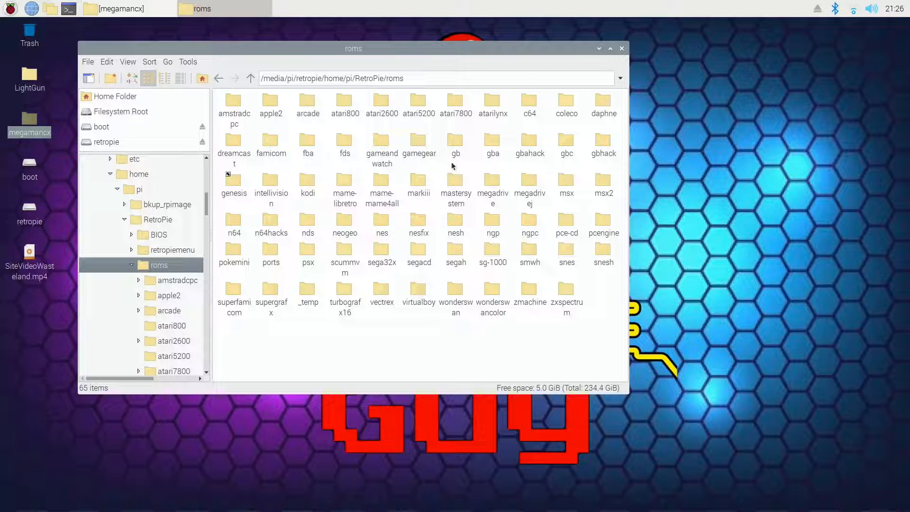
mouse_move(400, 200)
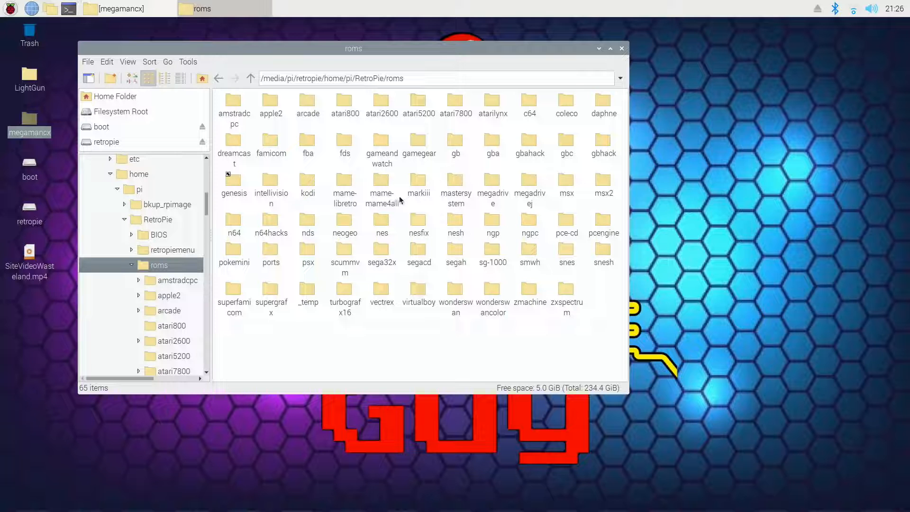
mouse_move(381, 186)
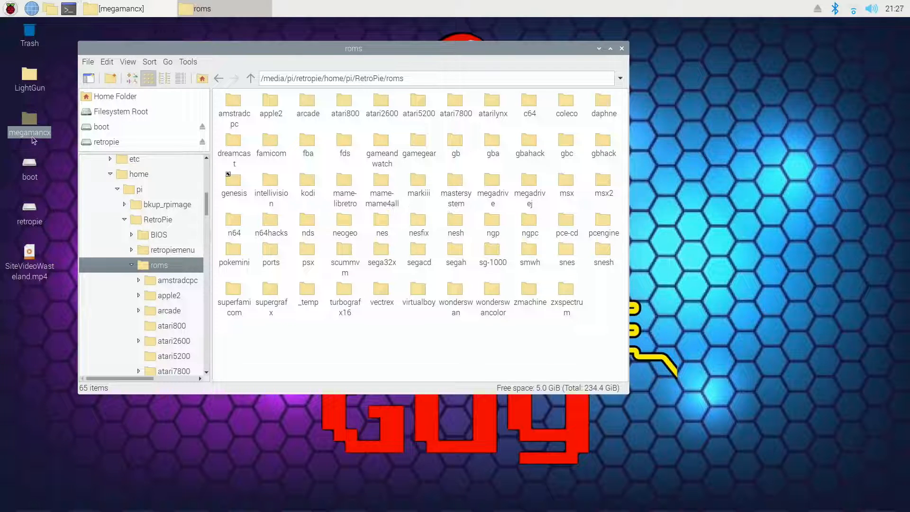
mouse_move(28, 132)
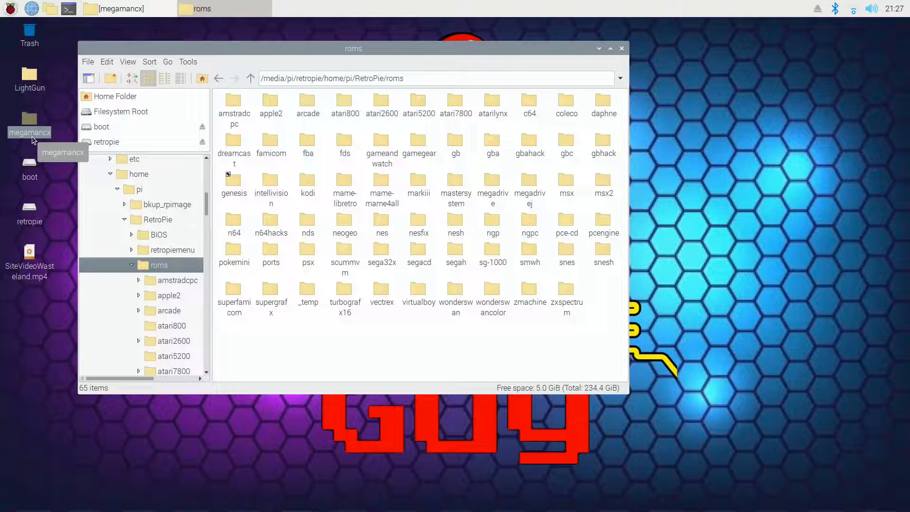
mouse_move(31, 147)
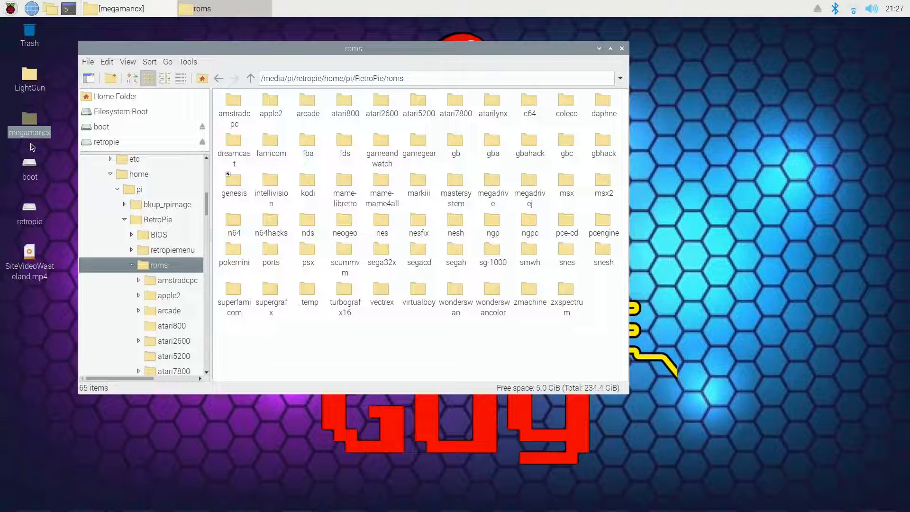
mouse_move(592, 168)
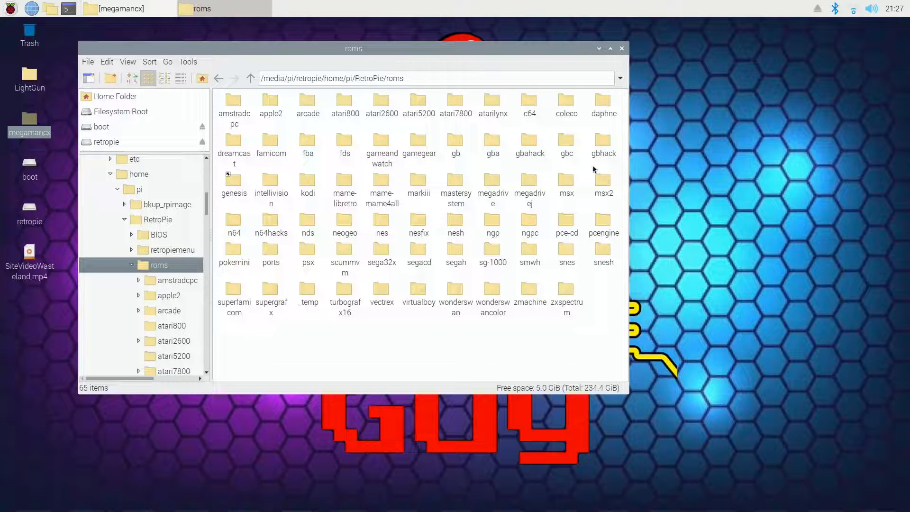
mouse_move(310, 235)
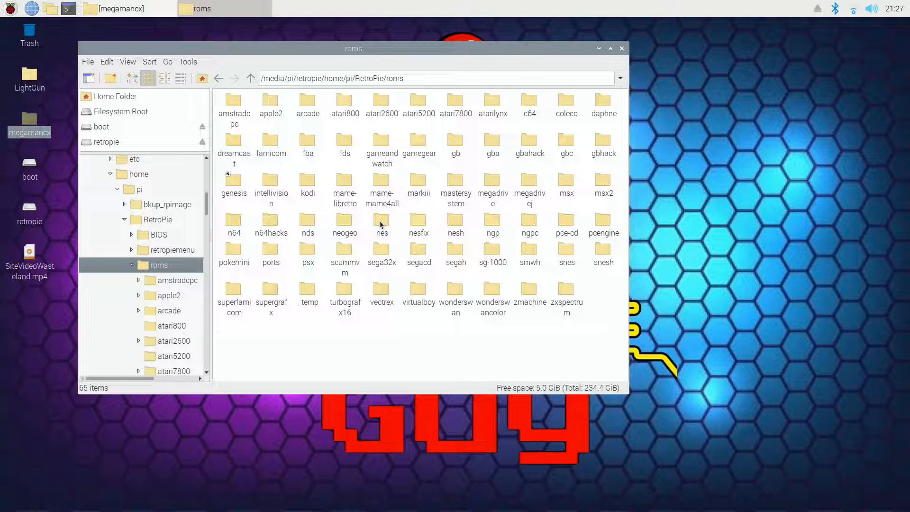
mouse_move(408, 227)
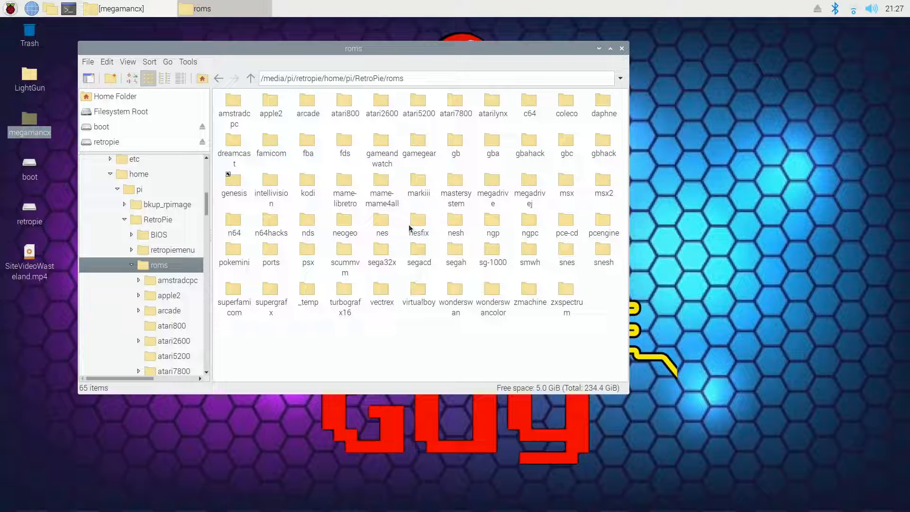
mouse_move(455, 227)
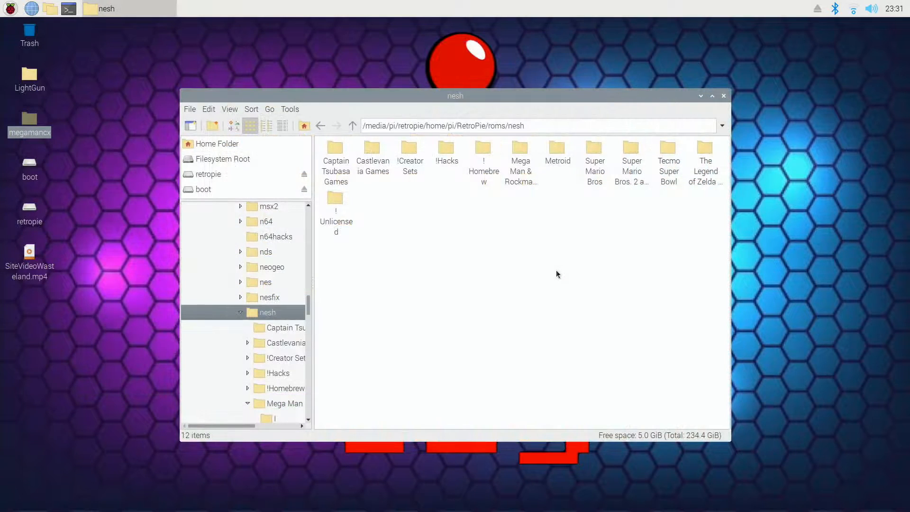
mouse_move(554, 281)
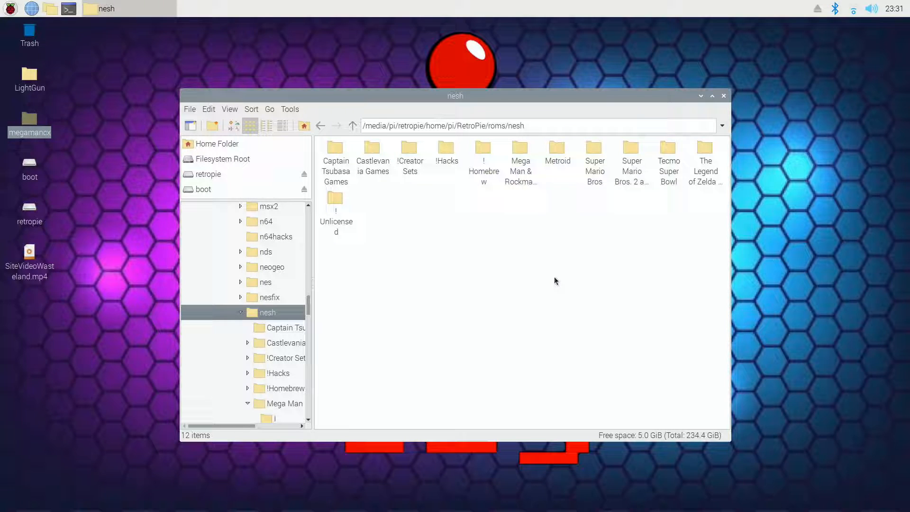
mouse_move(541, 155)
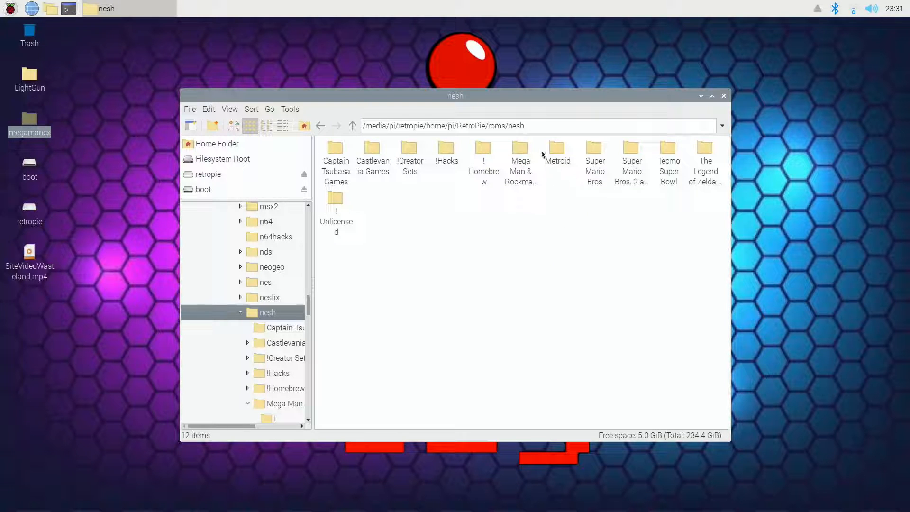
mouse_move(519, 151)
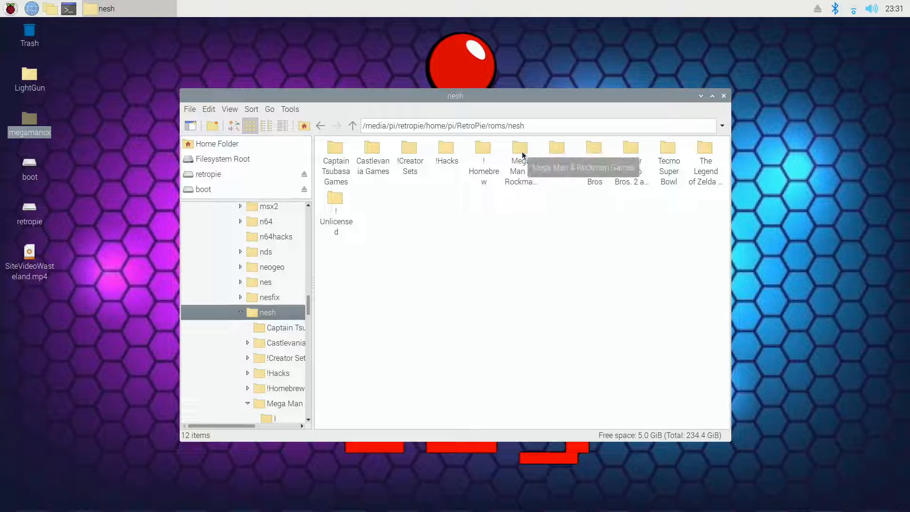
Open 'Mega Man & Rockman Games' and then its II subfolder of 69 ROMs
double_click(520, 148)
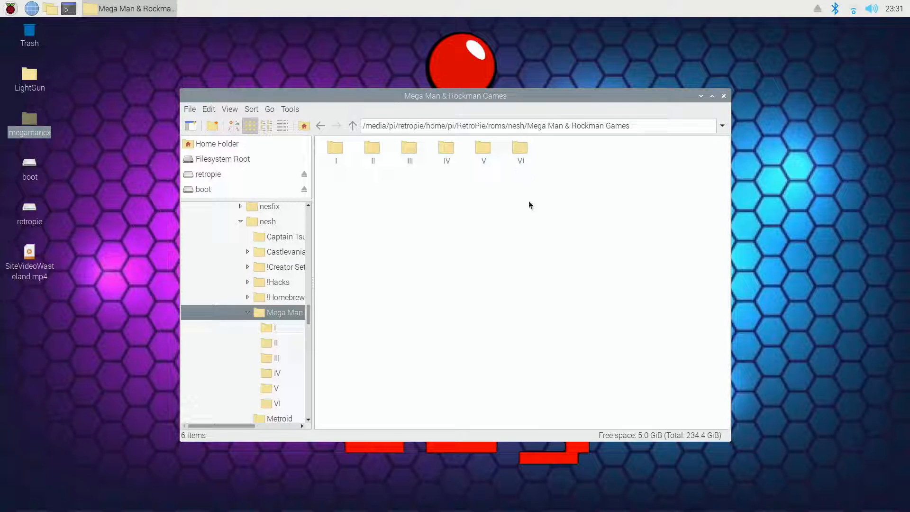
mouse_move(372, 154)
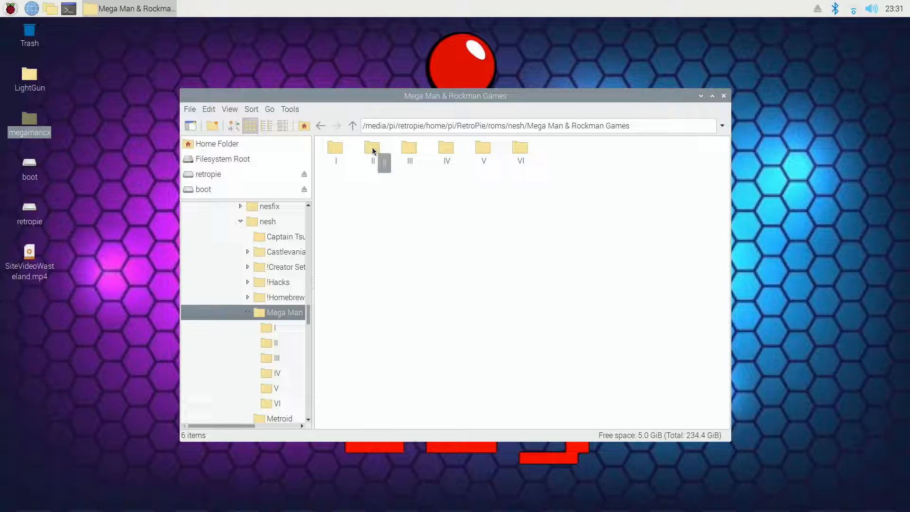
double_click(372, 147)
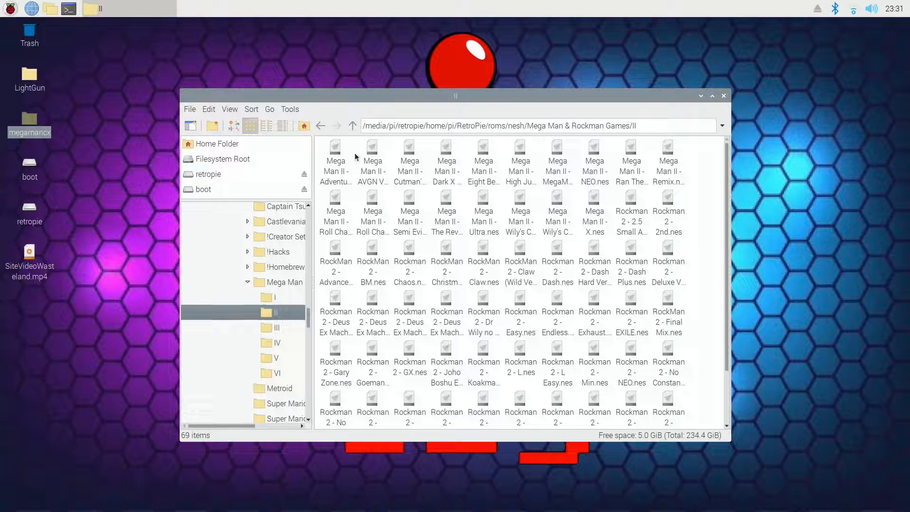
mouse_move(441, 176)
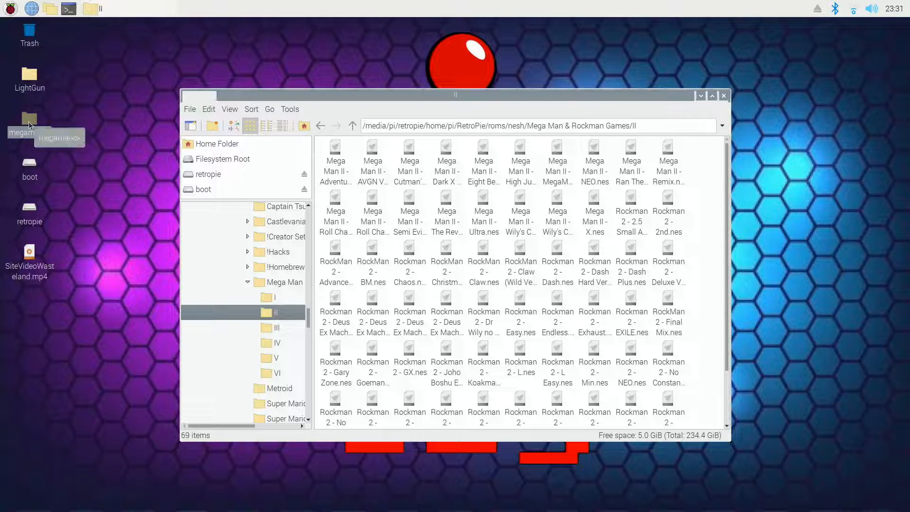
Copy Mega Man II - CX.nes from the megamancx folder into the card's II folder
double_click(28, 126)
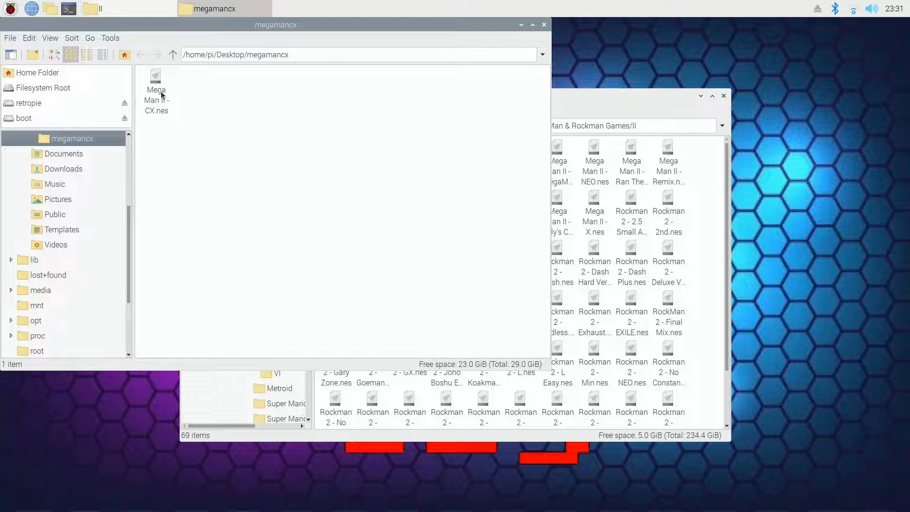
mouse_move(156, 93)
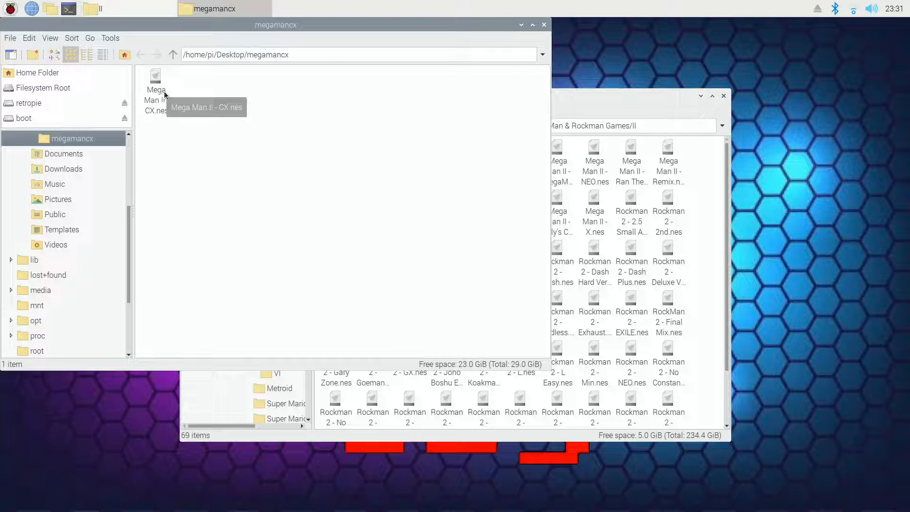
mouse_move(155, 140)
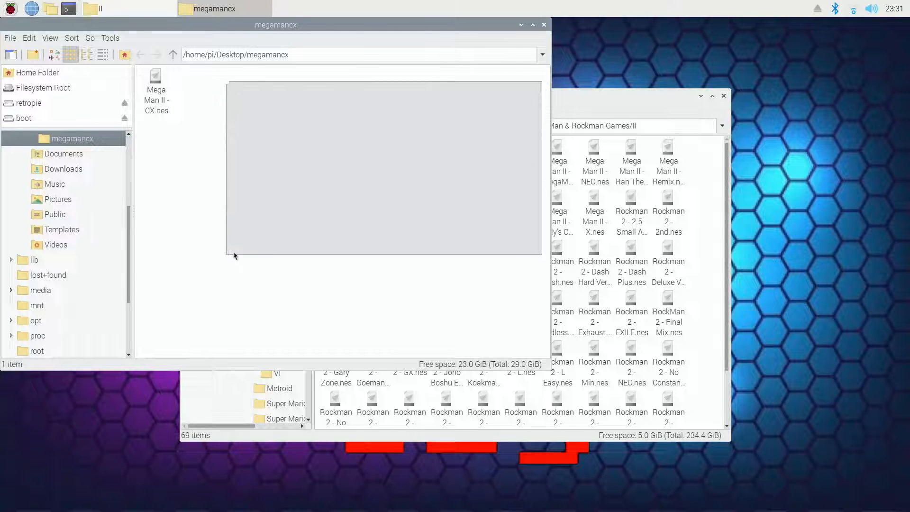
click(156, 93)
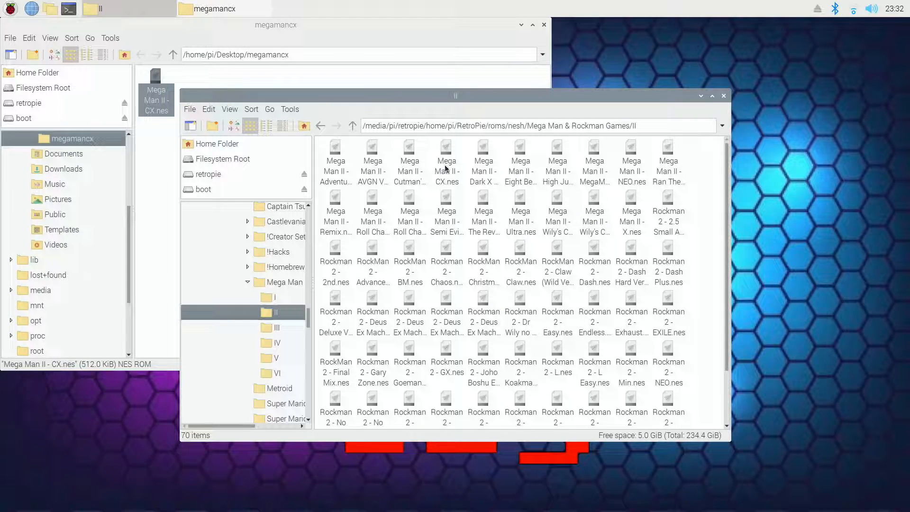
mouse_move(454, 176)
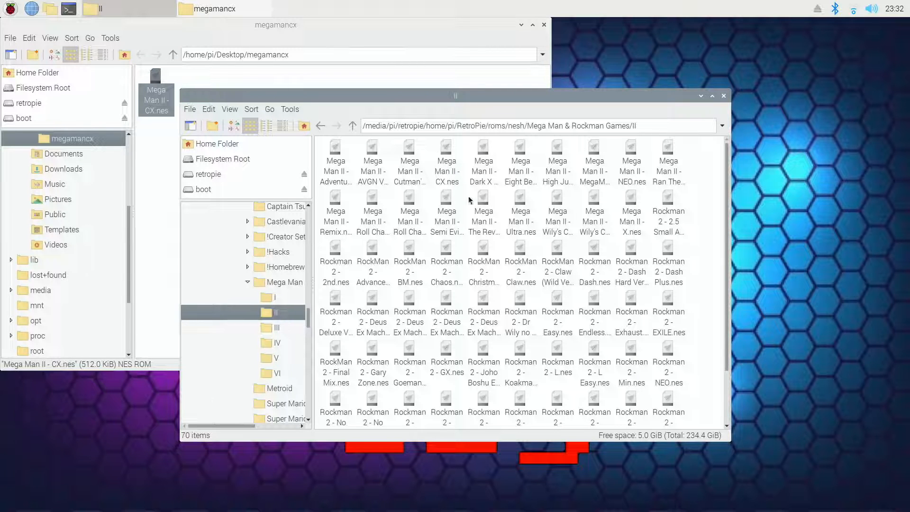
mouse_move(566, 232)
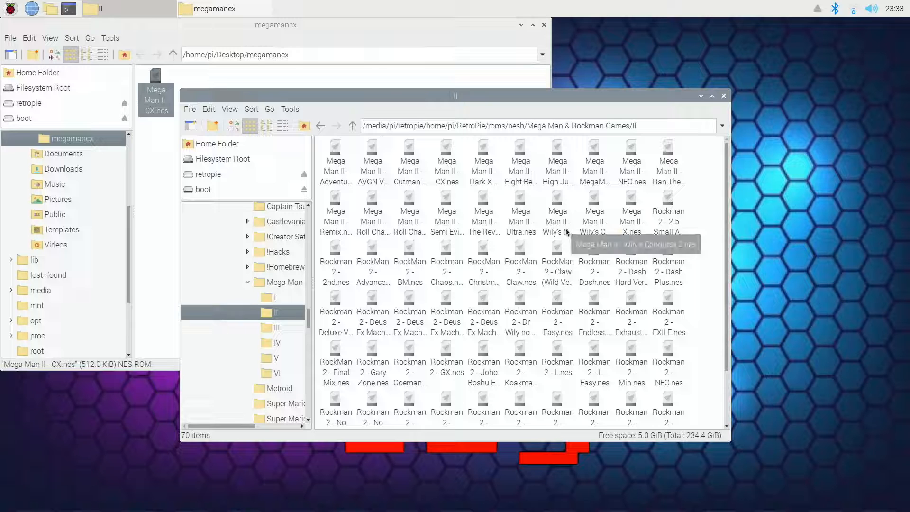
mouse_move(567, 232)
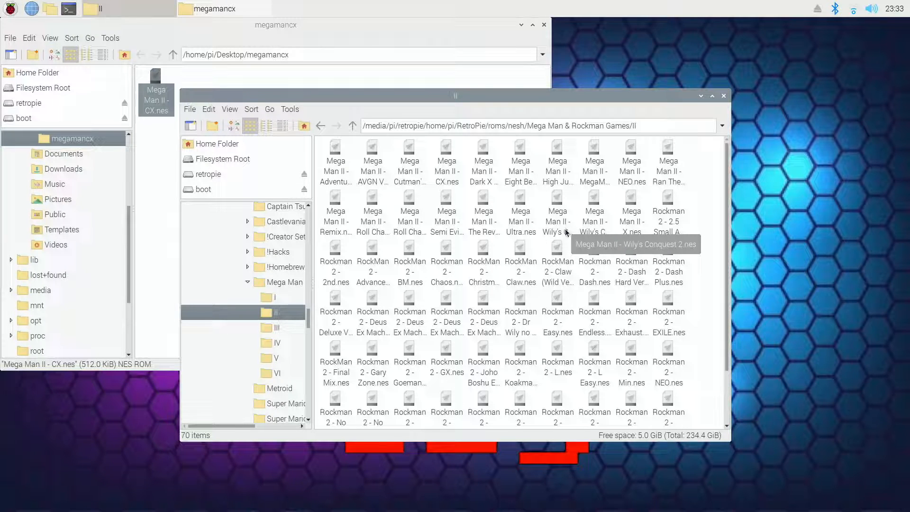
click(321, 126)
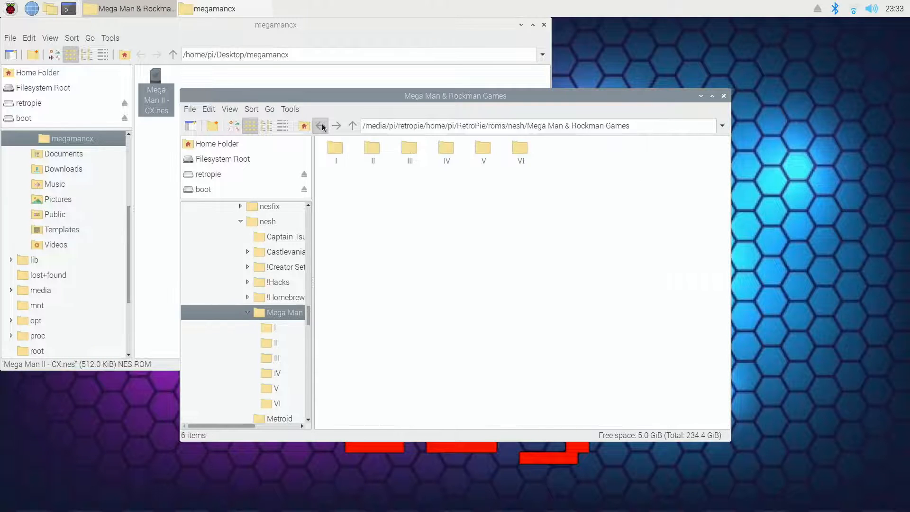
click(321, 125)
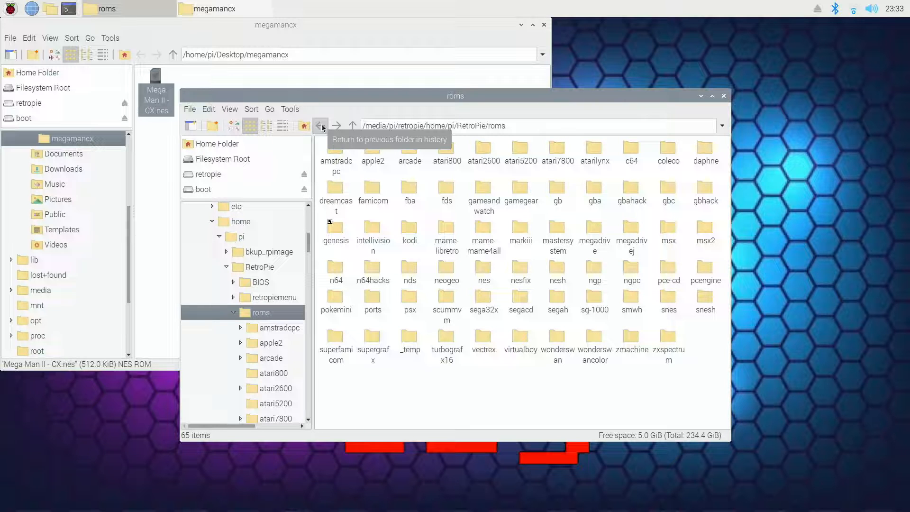
mouse_move(374, 277)
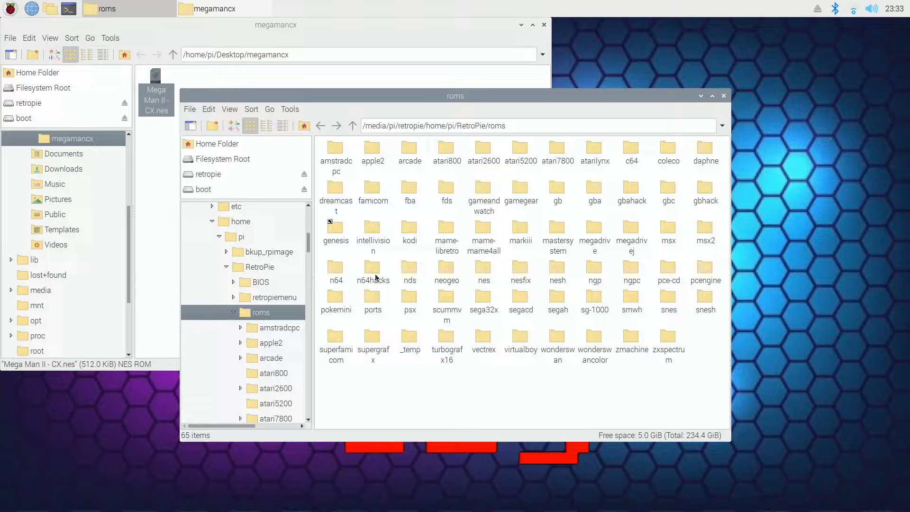
mouse_move(373, 272)
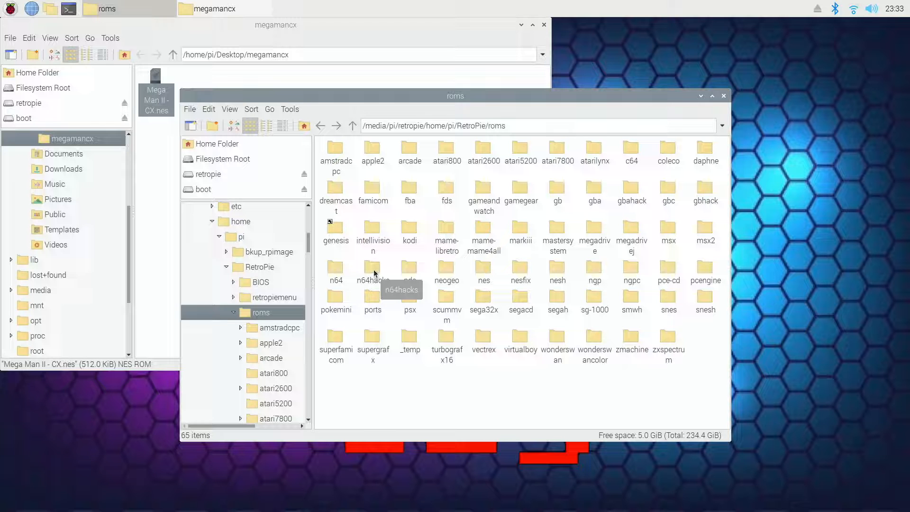
double_click(372, 272)
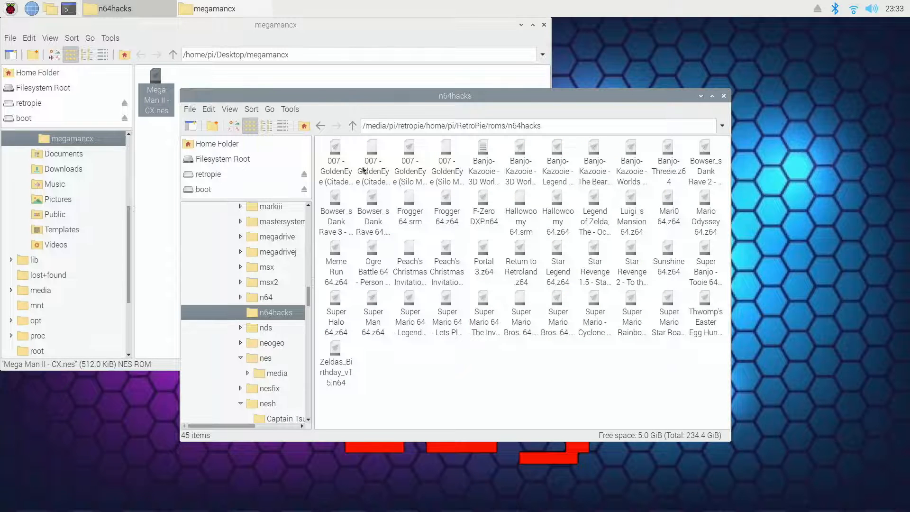
mouse_move(482, 253)
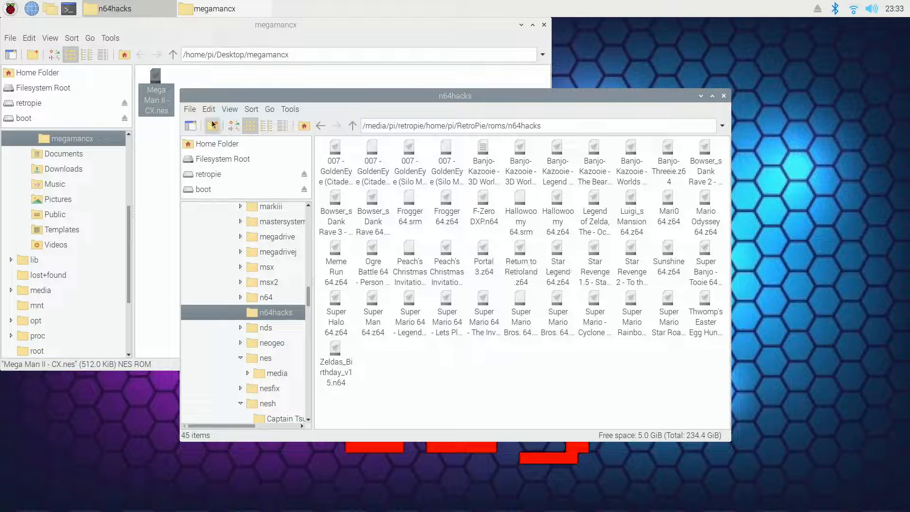
click(222, 9)
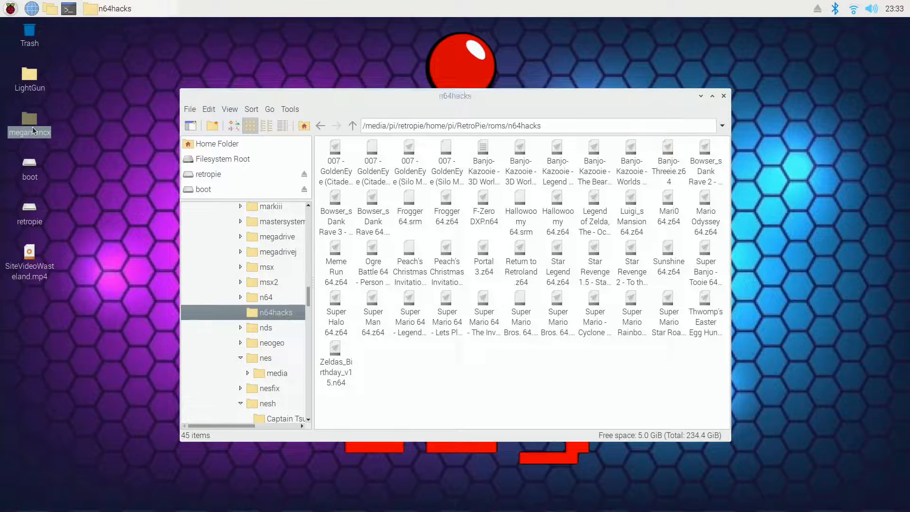
double_click(29, 119)
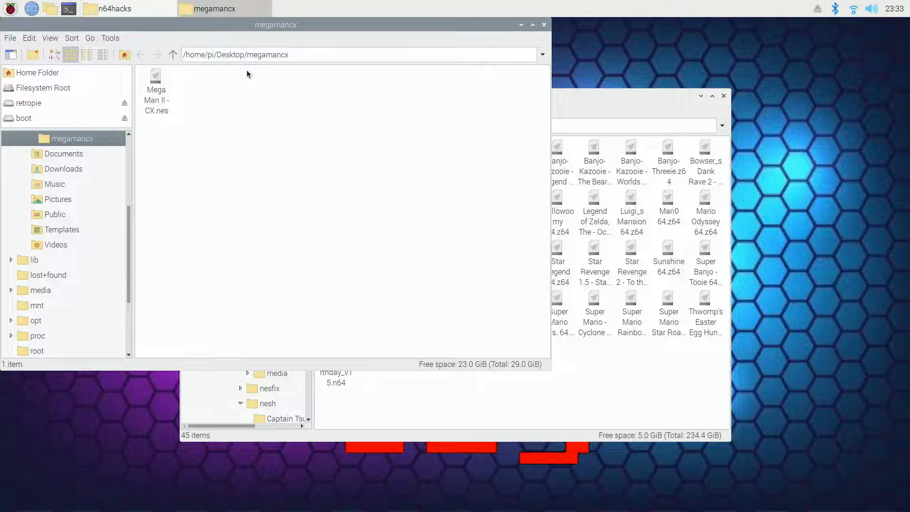
mouse_move(155, 90)
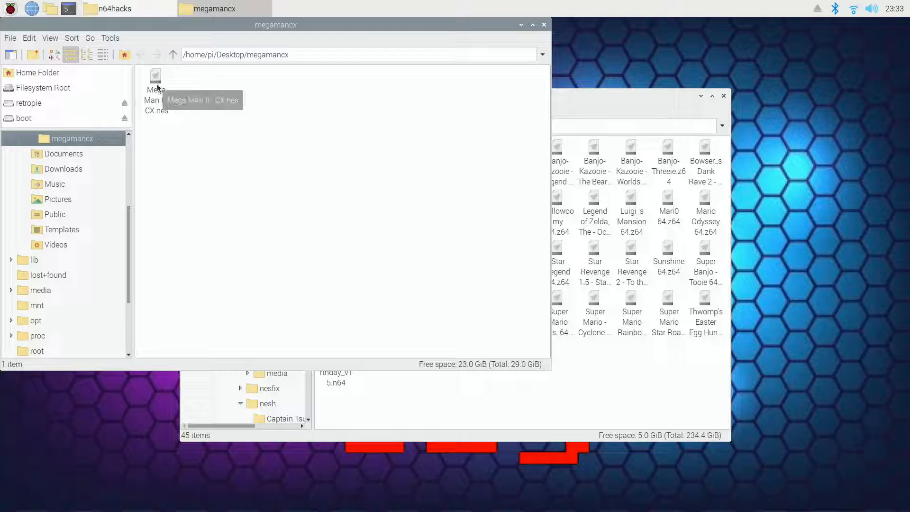
mouse_move(631, 290)
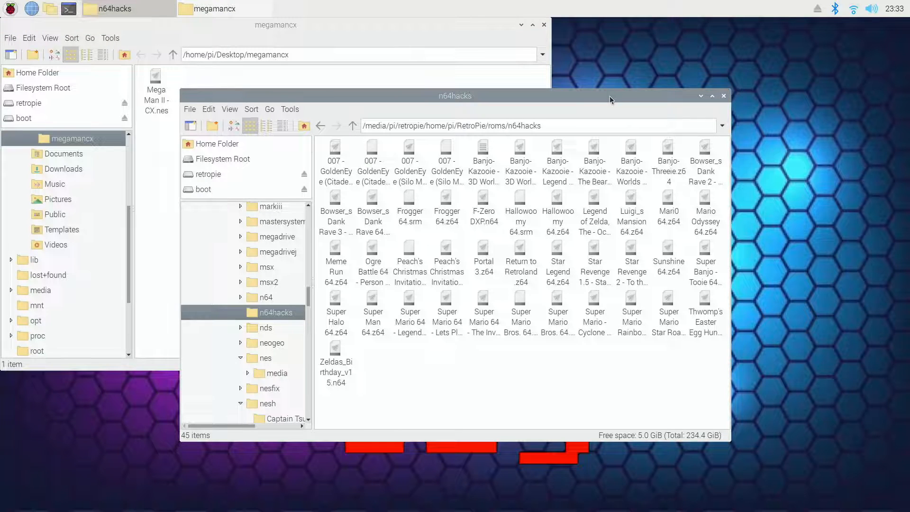
mouse_move(611, 104)
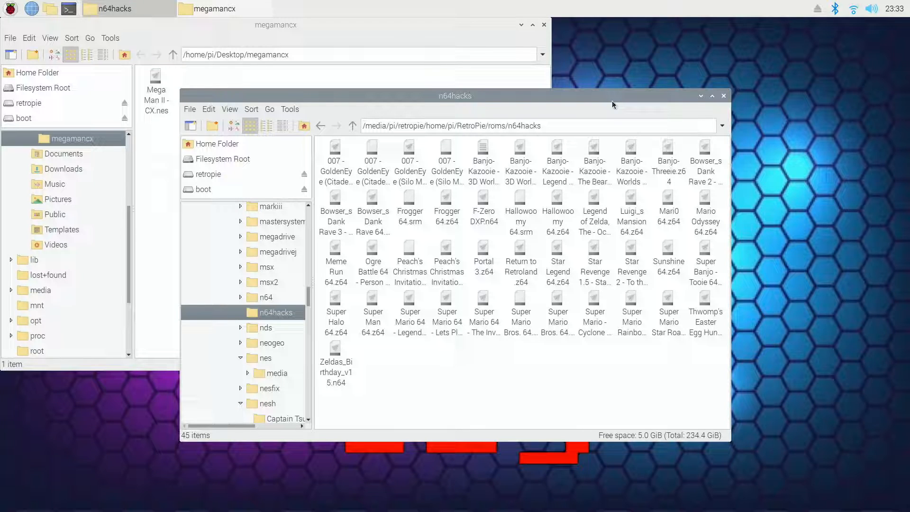
mouse_move(605, 109)
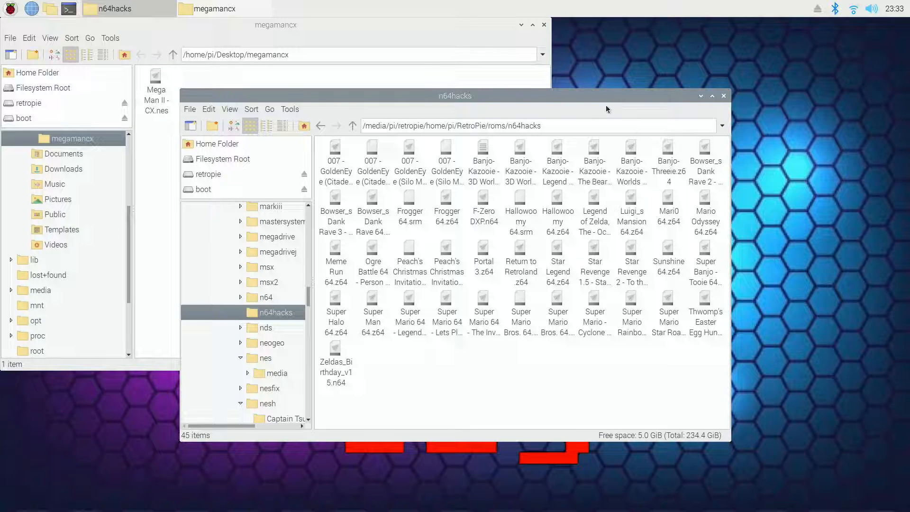
mouse_move(405, 497)
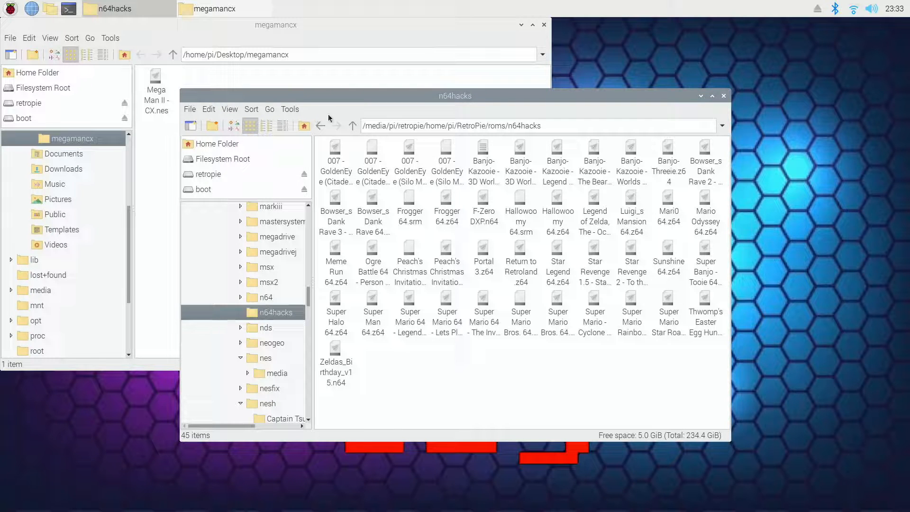
Go up to roms, look inside the nes folder, and close the card window
click(352, 125)
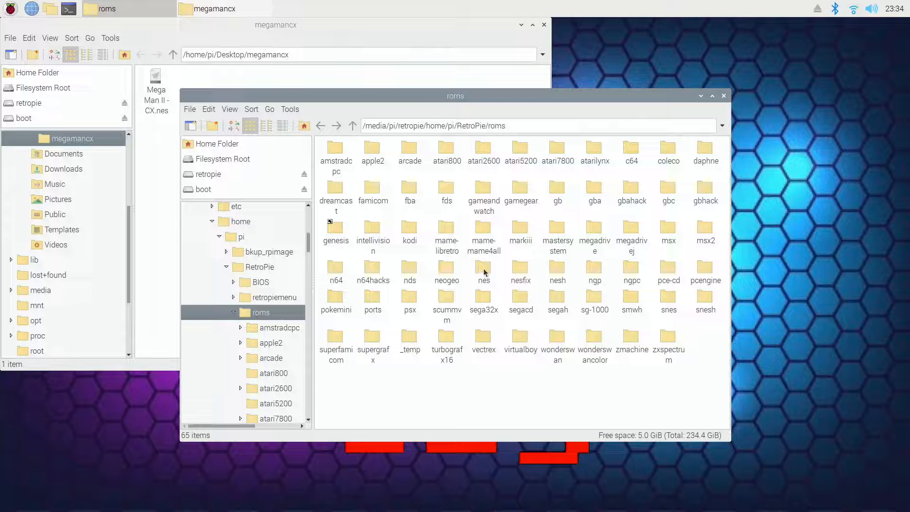
mouse_move(483, 273)
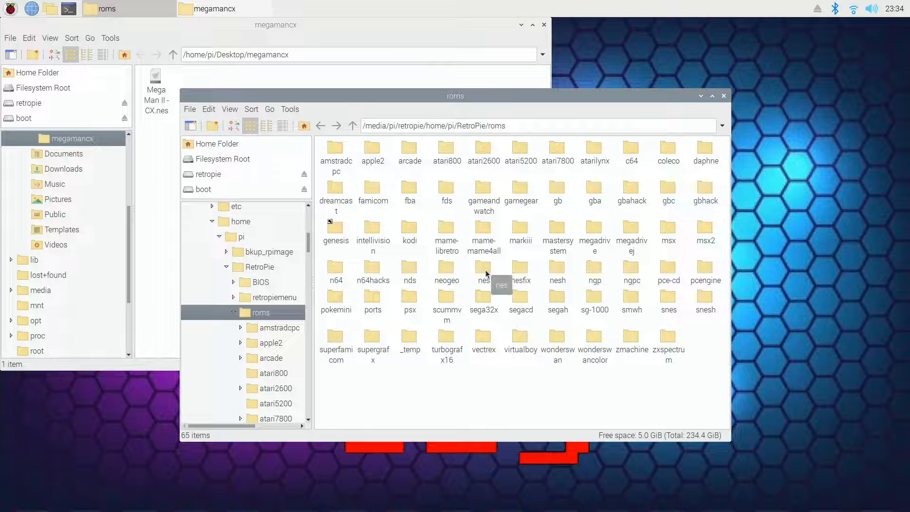
double_click(483, 272)
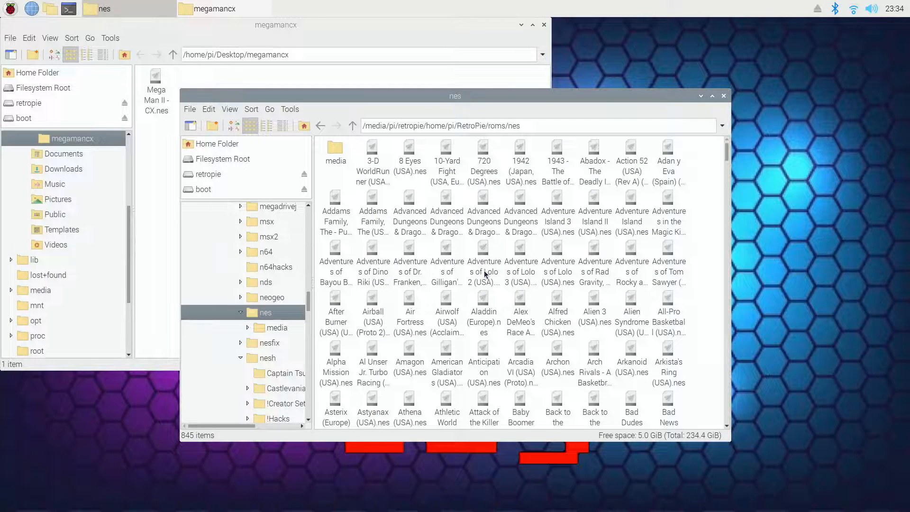
mouse_move(554, 291)
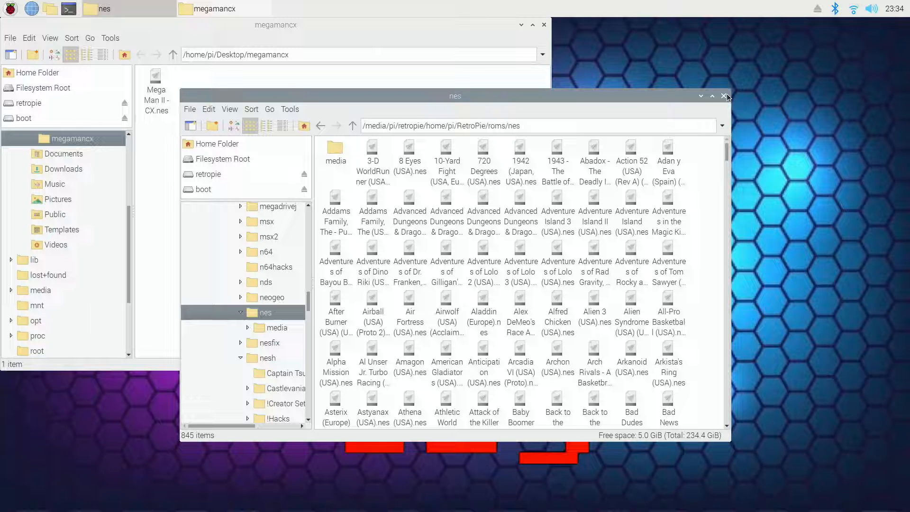
click(726, 96)
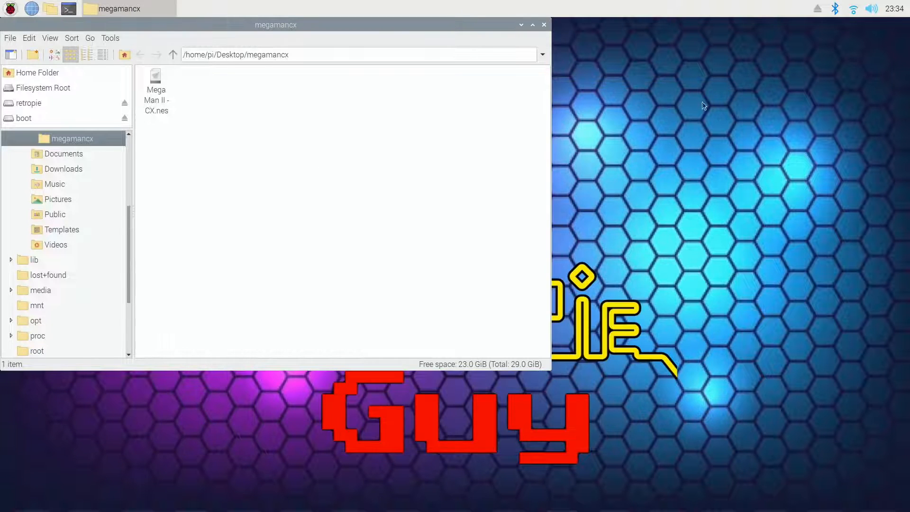
Close the megamancx window and open the retropie drive from the desktop
click(543, 24)
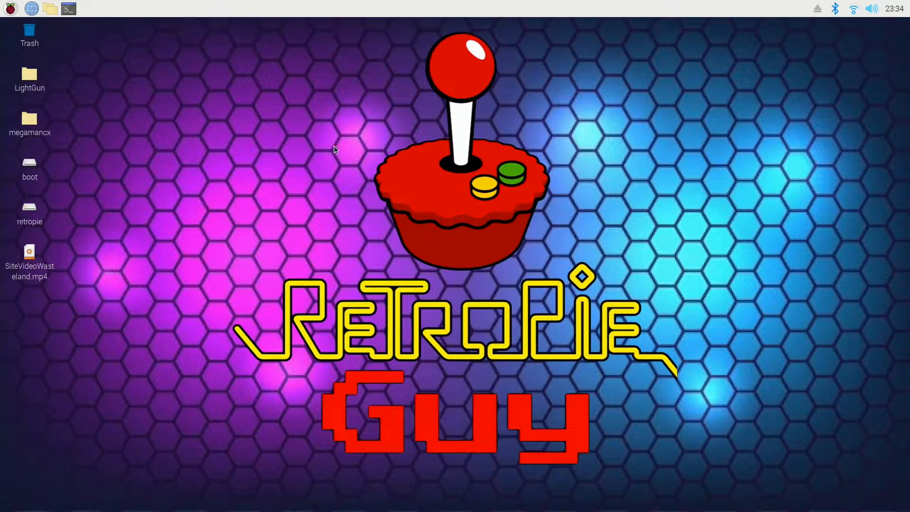
mouse_move(28, 207)
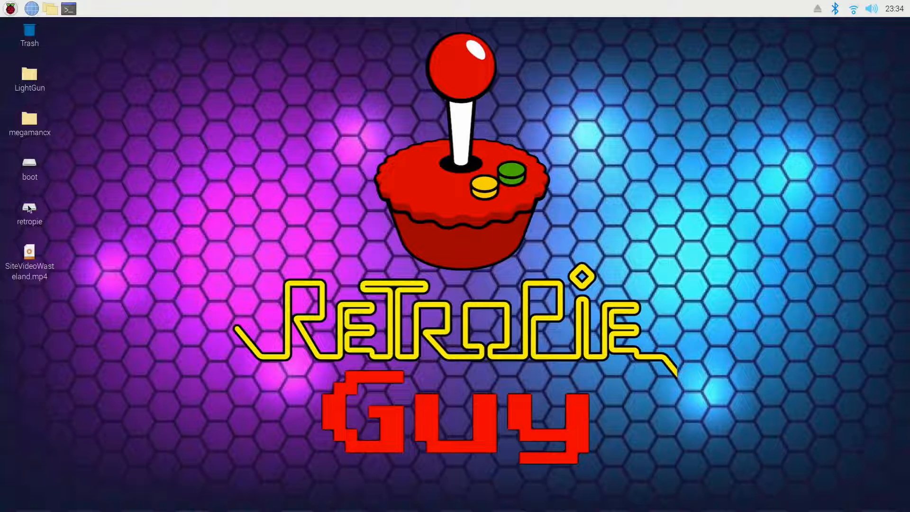
double_click(29, 210)
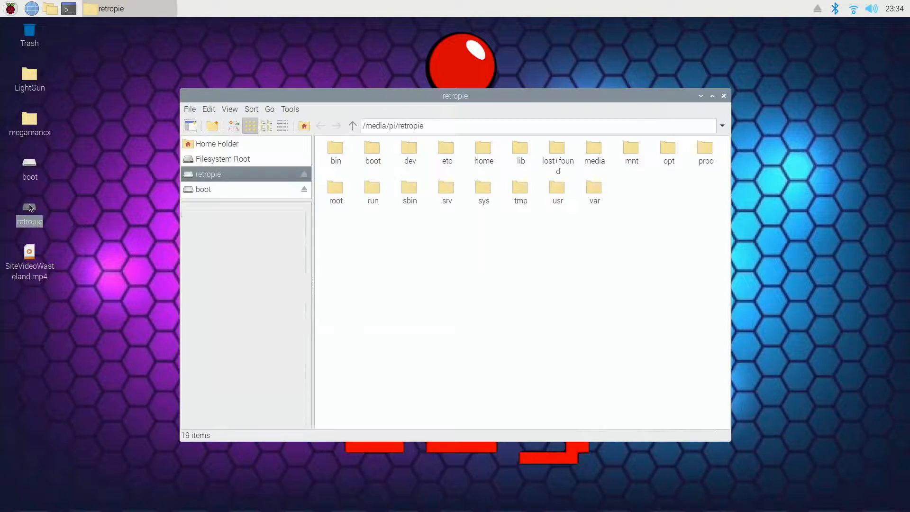
click(208, 173)
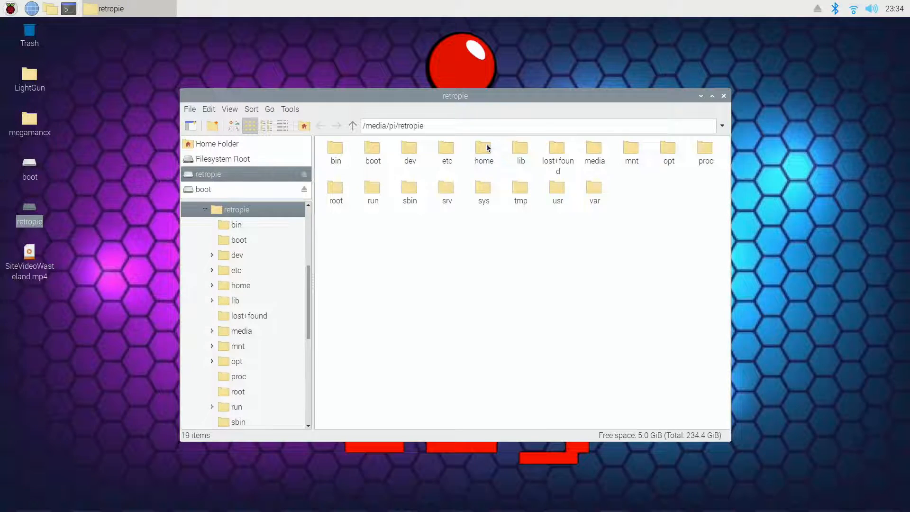
Navigate home, RetroPie, roms, nesh and Mega Man & Rockman Games into II, confirming Mega Man II - CX.nes
double_click(483, 148)
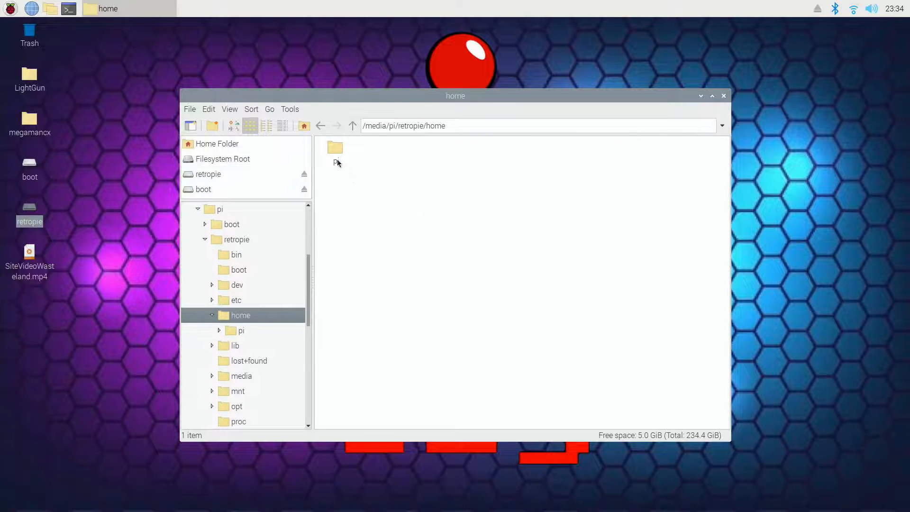
double_click(335, 147)
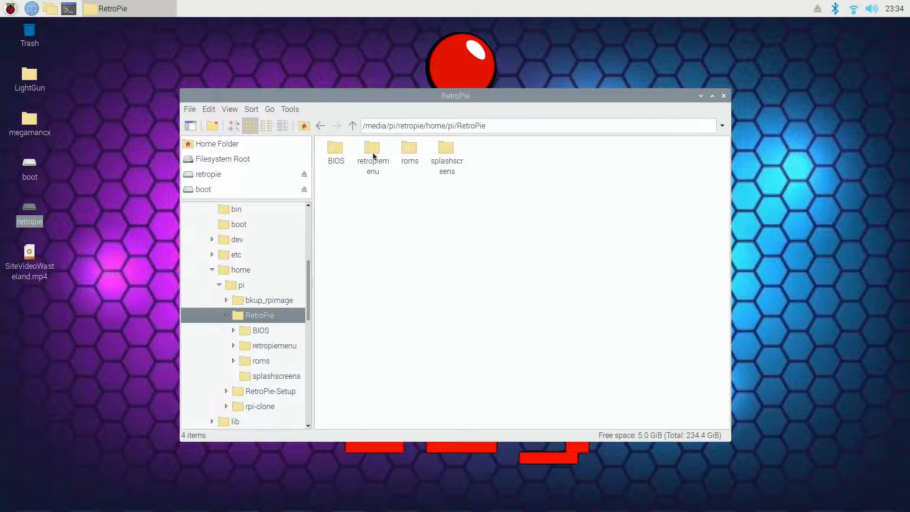
double_click(409, 147)
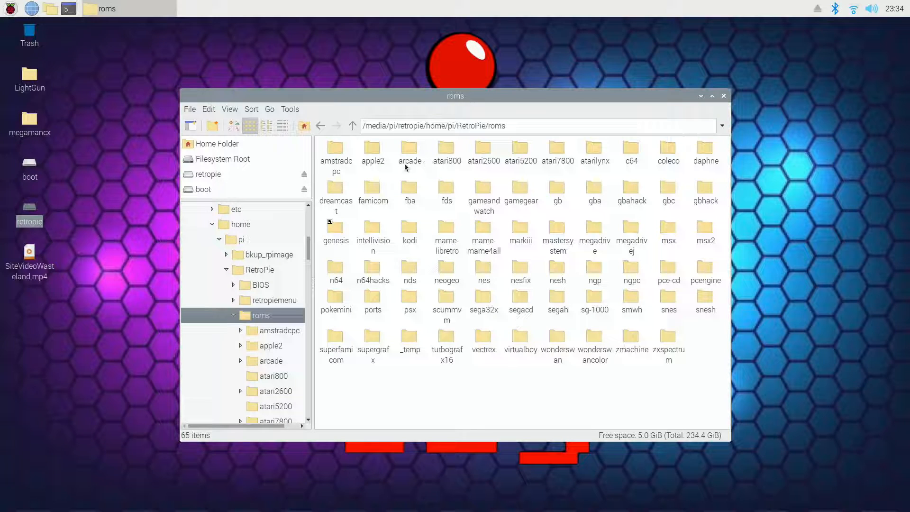
mouse_move(559, 277)
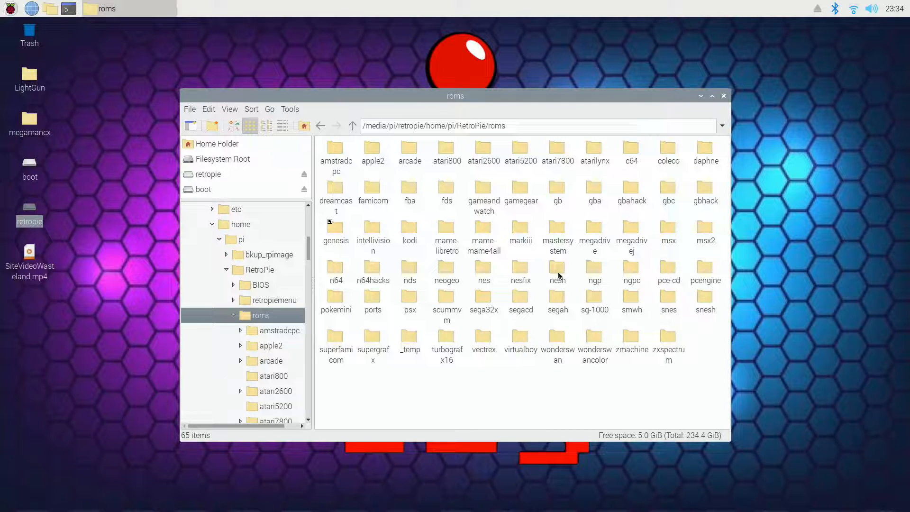
double_click(557, 270)
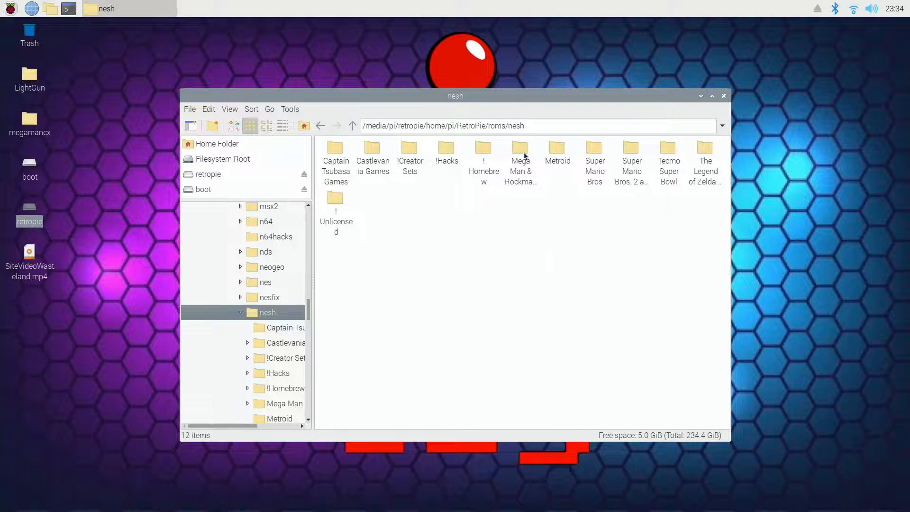
double_click(520, 147)
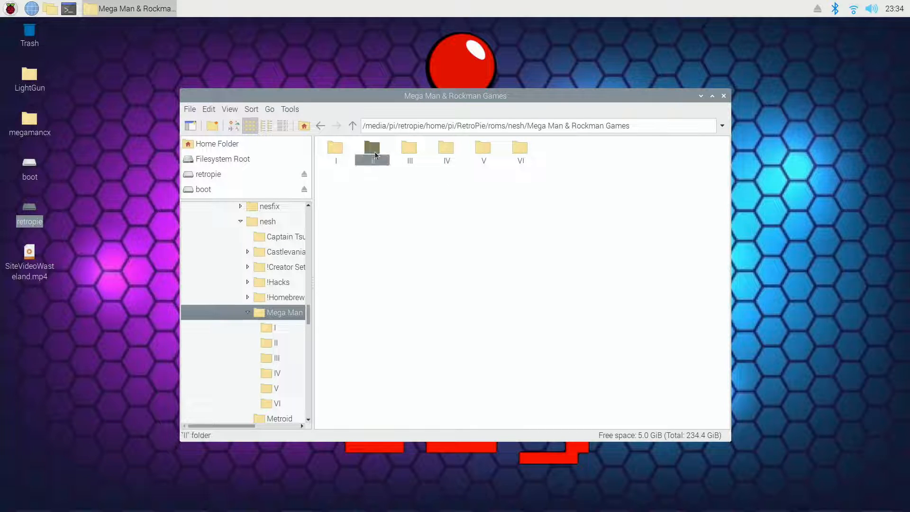
double_click(372, 148)
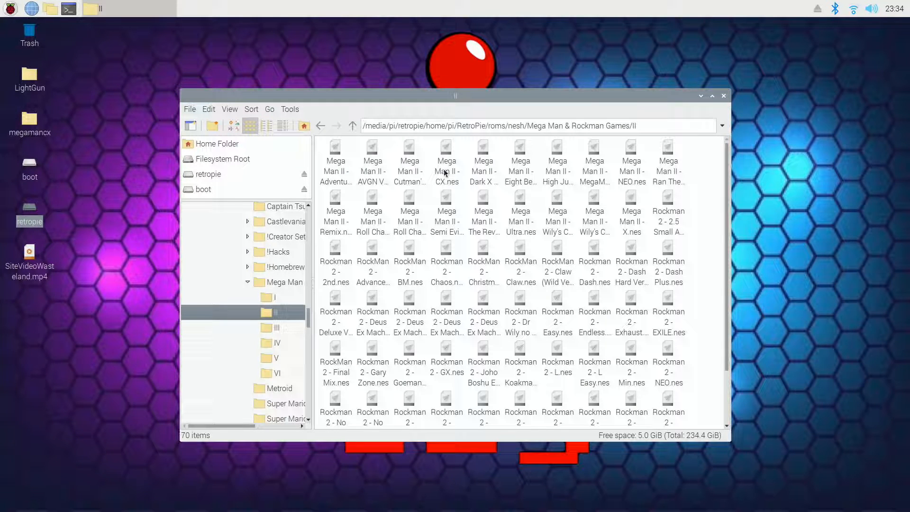